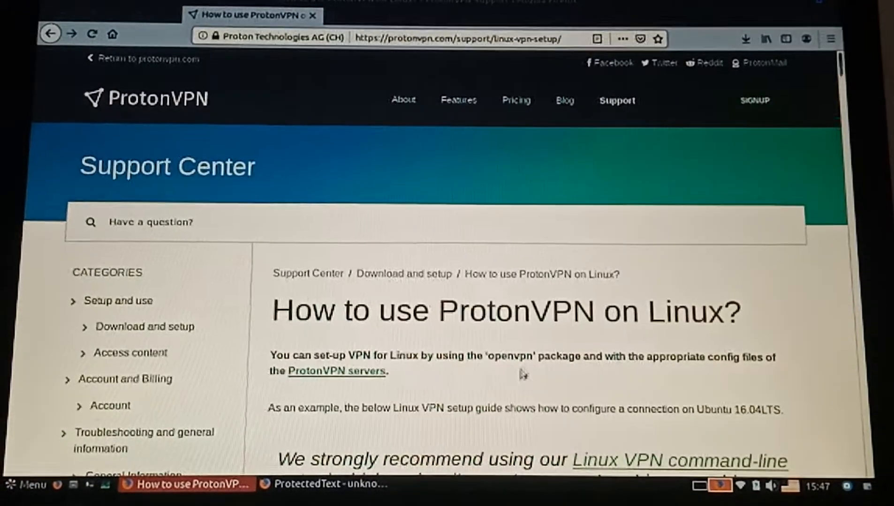
{"action": "mouse_move", "coordinate": [133, 22]}
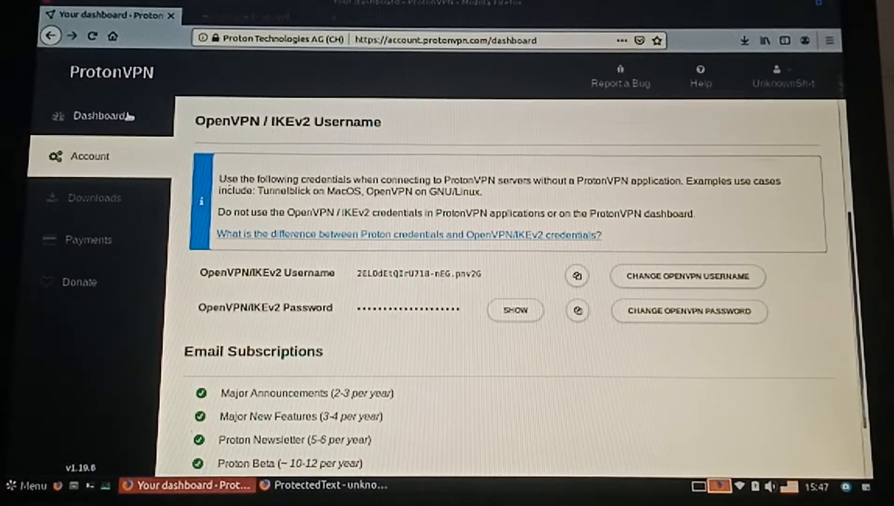
Go back to the account overview, then open the Downloads page from the sidebar.
{"action": "left_click", "coordinate": [100, 116]}
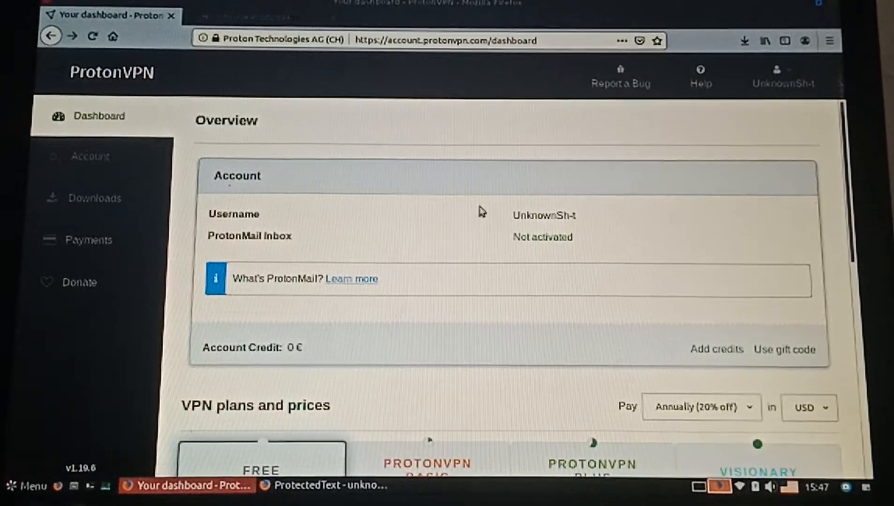
{"action": "left_click", "coordinate": [95, 198]}
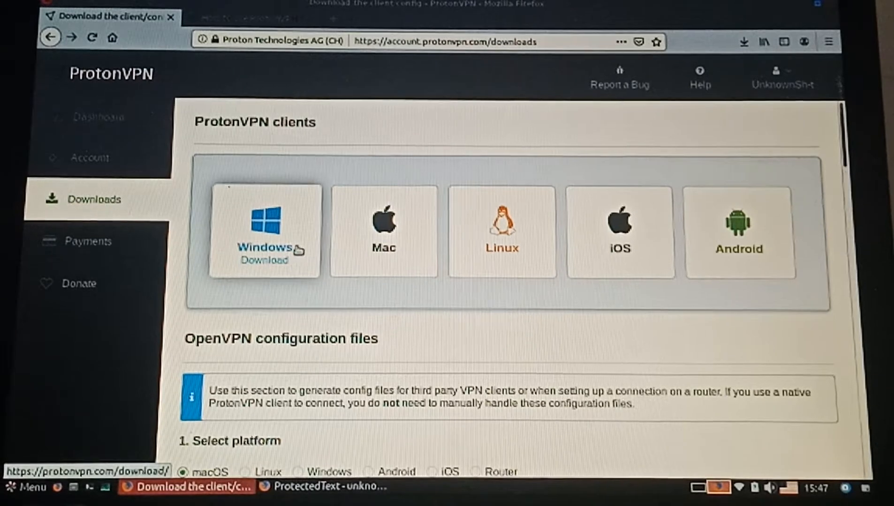
{"action": "mouse_move", "coordinate": [508, 334]}
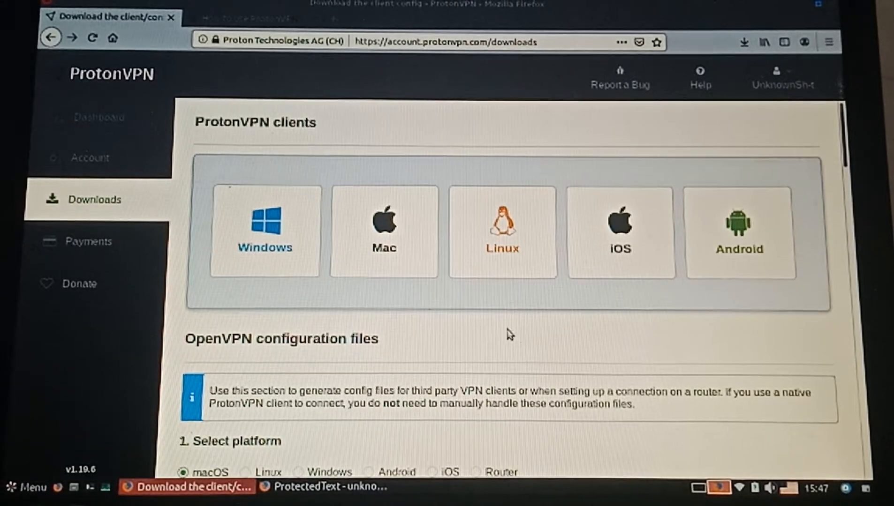
{"action": "mouse_move", "coordinate": [506, 338]}
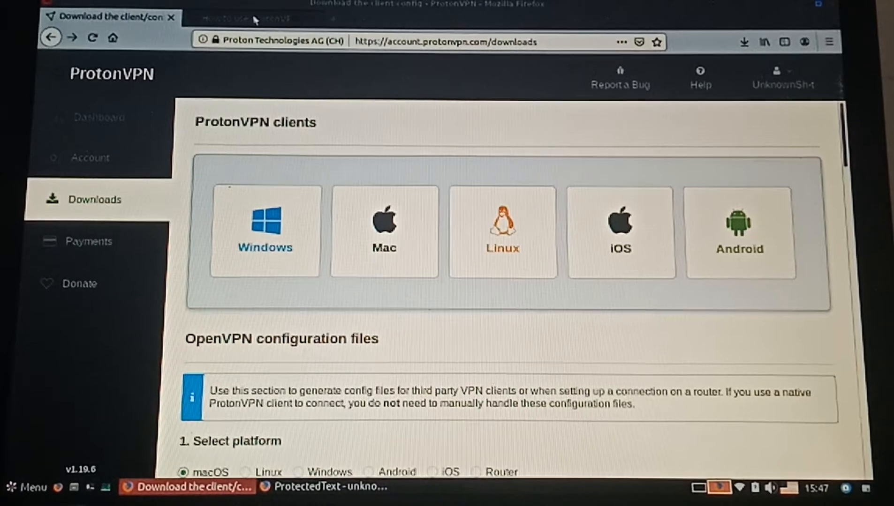
{"action": "left_click", "coordinate": [251, 19]}
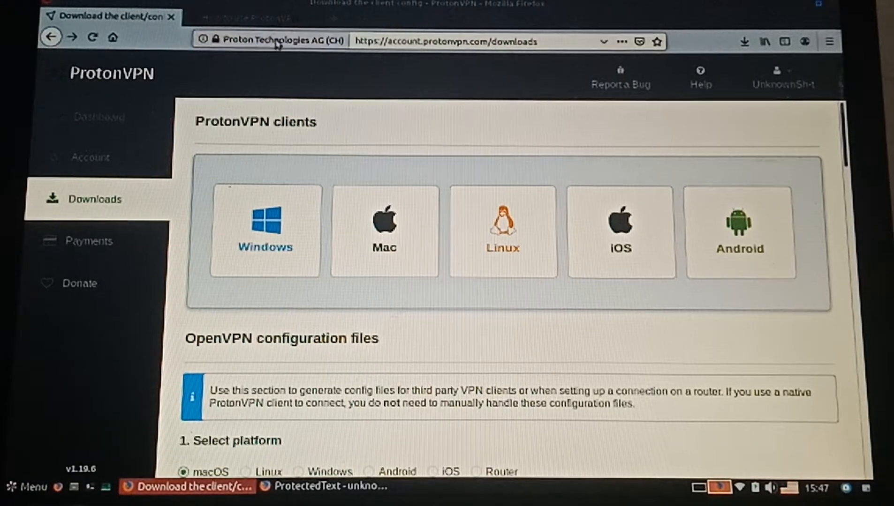
Switch to the 'How to use ProtonVPN on Linux?' support article tab.
{"action": "left_click", "coordinate": [502, 231]}
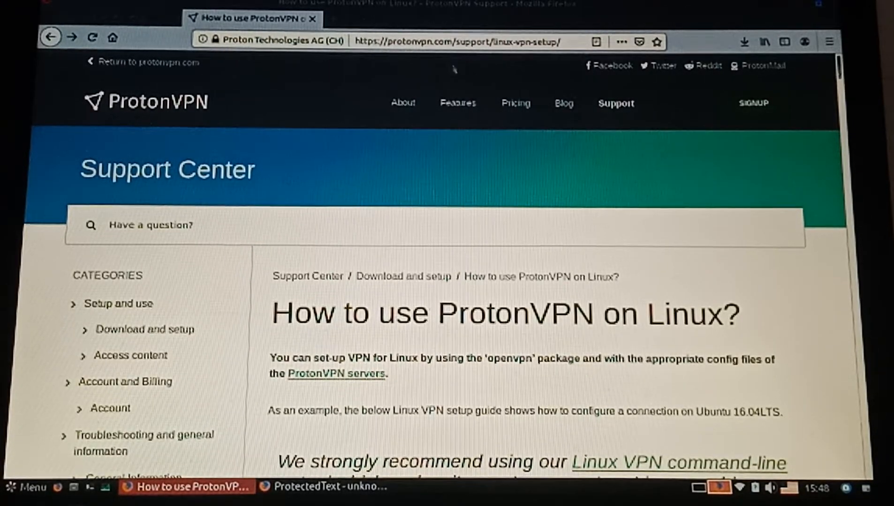
{"action": "mouse_move", "coordinate": [386, 175]}
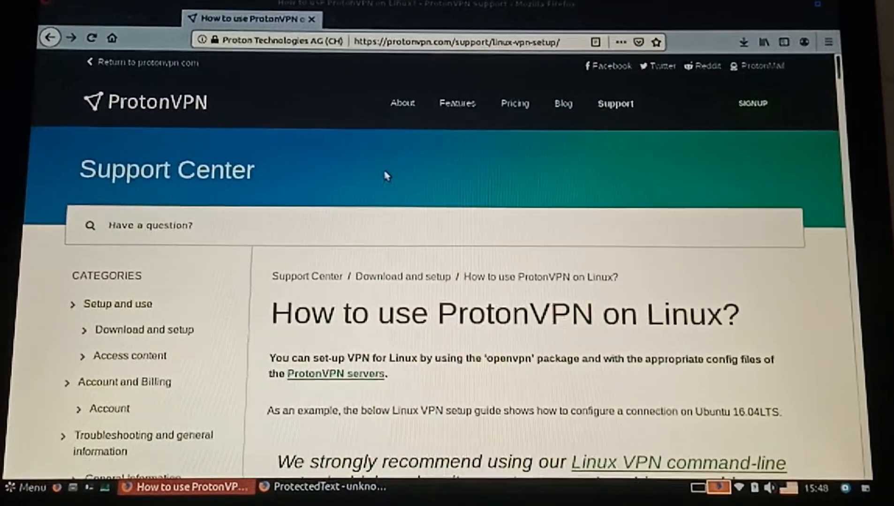
{"action": "mouse_move", "coordinate": [503, 288]}
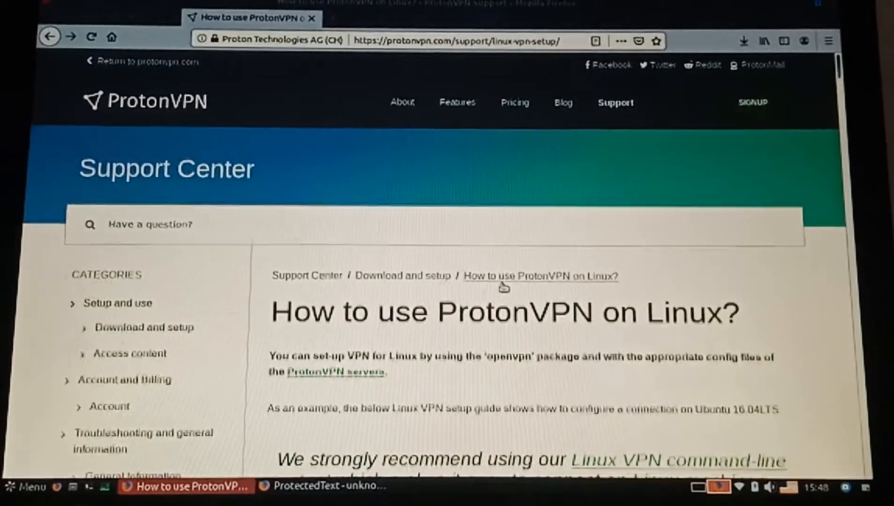
Read the openvpn, network-manager-openvpn-gnome and resolvconf install commands, then open a blank tab.
{"action": "scroll", "scroll_direction": "down", "scroll_amount": 3}
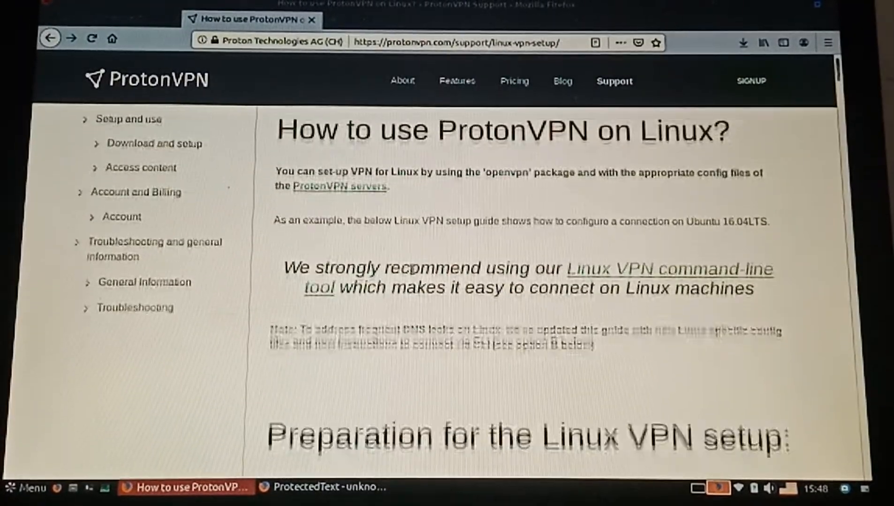
{"action": "scroll", "scroll_direction": "down", "scroll_amount": 3}
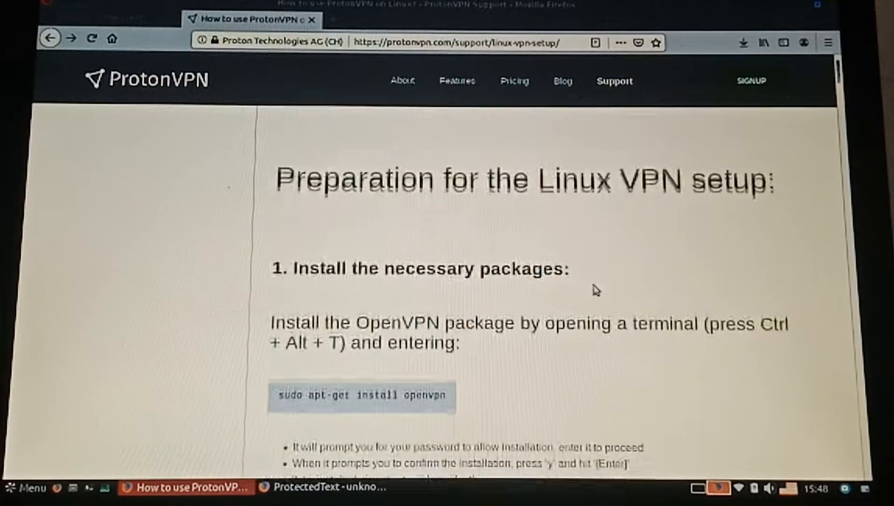
{"action": "scroll", "scroll_direction": "down", "scroll_amount": 3}
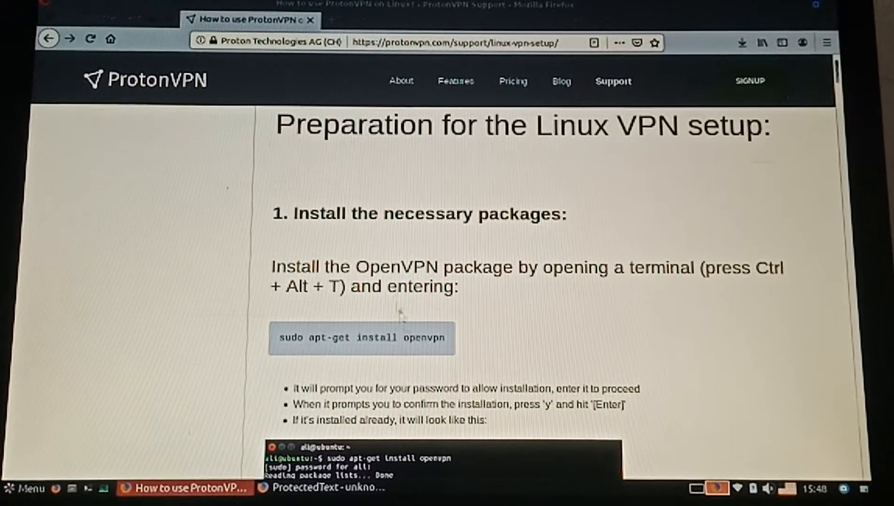
{"action": "scroll", "scroll_direction": "down", "scroll_amount": 3}
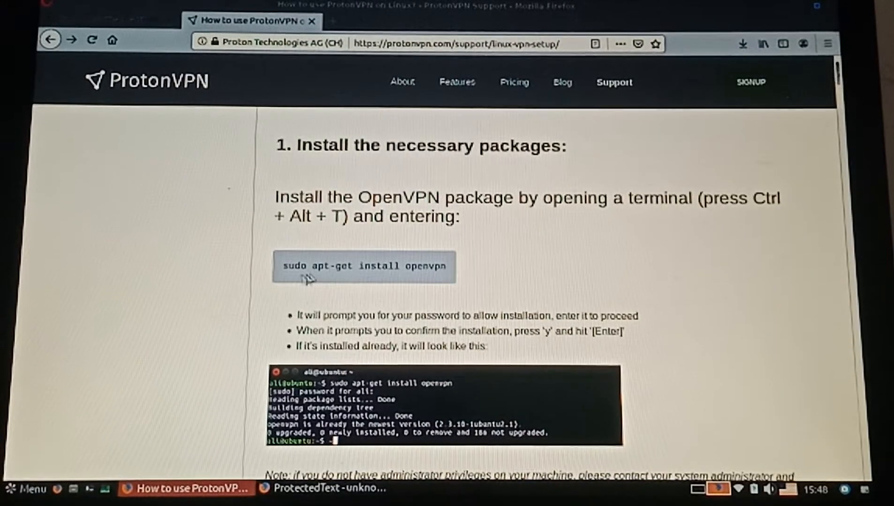
{"action": "mouse_move", "coordinate": [424, 301]}
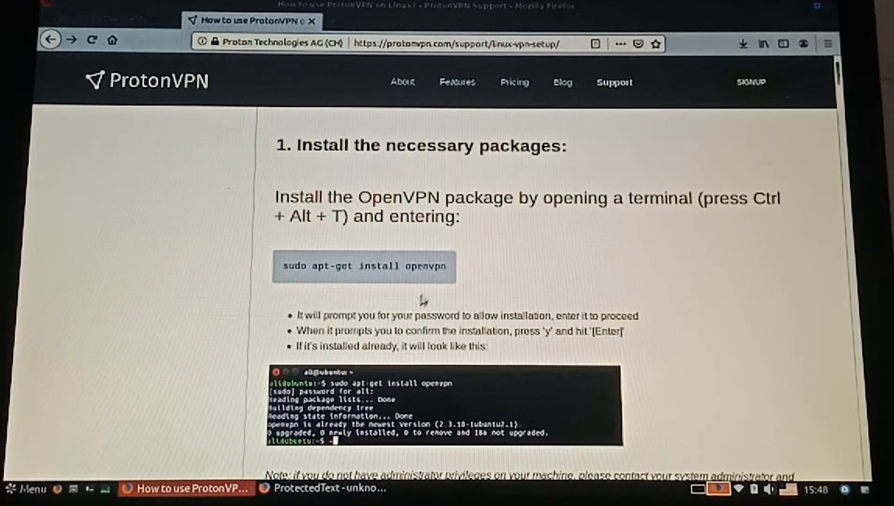
{"action": "scroll", "scroll_direction": "down", "scroll_amount": 3}
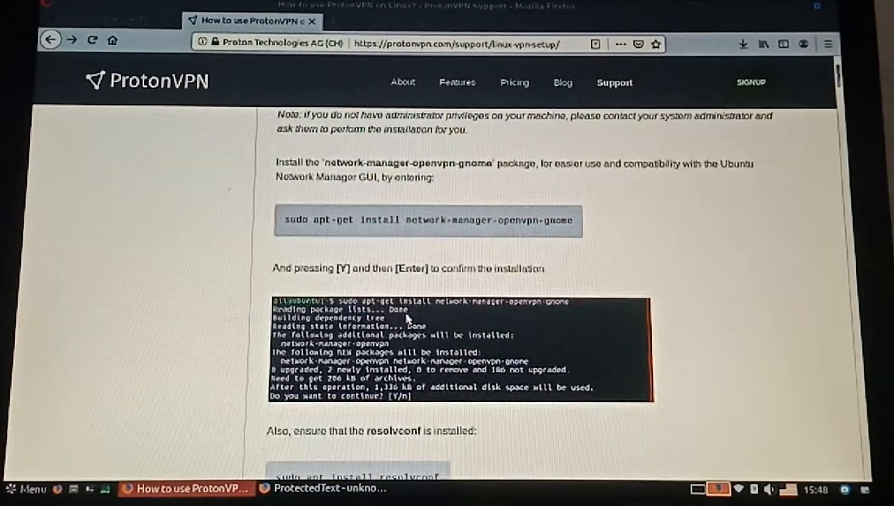
{"action": "scroll", "scroll_direction": "down", "scroll_amount": 3}
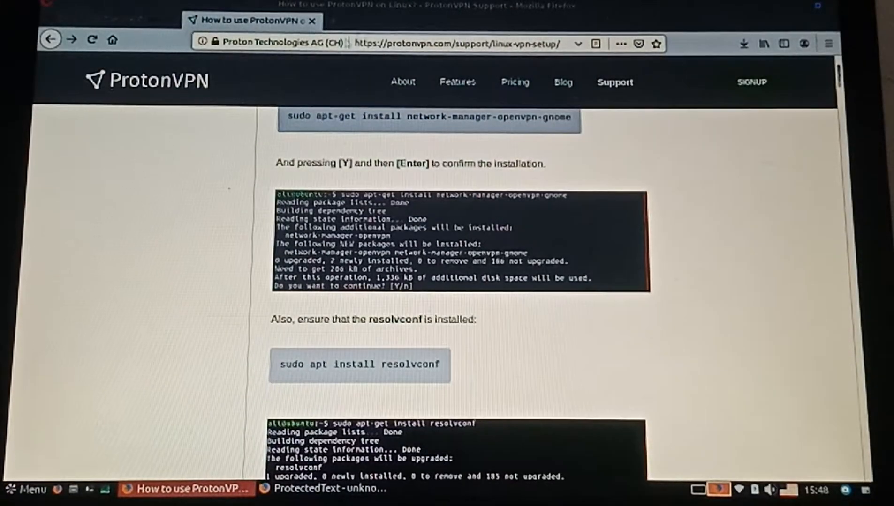
{"action": "left_click", "coordinate": [109, 19]}
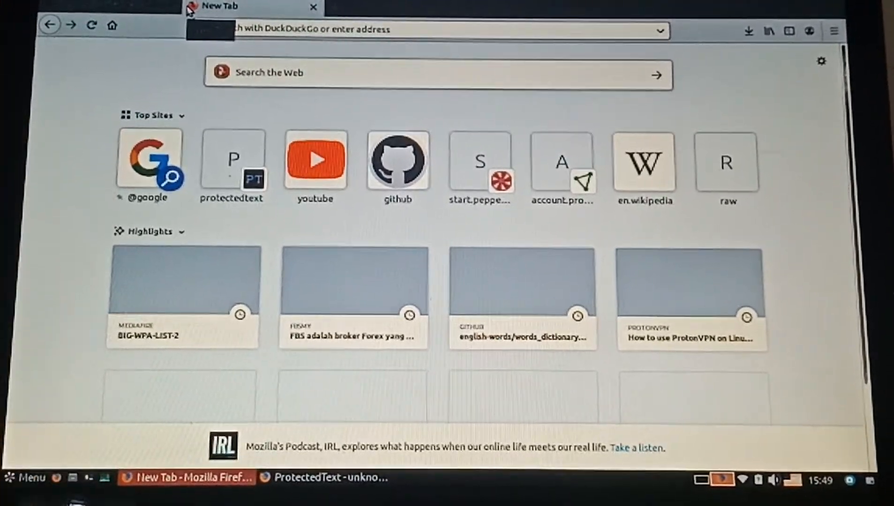
Search DuckDuckGo for 'protonvpn download' and open the 'Free VPN Download - ProtonVPN' result.
{"action": "type", "text": "proton"}
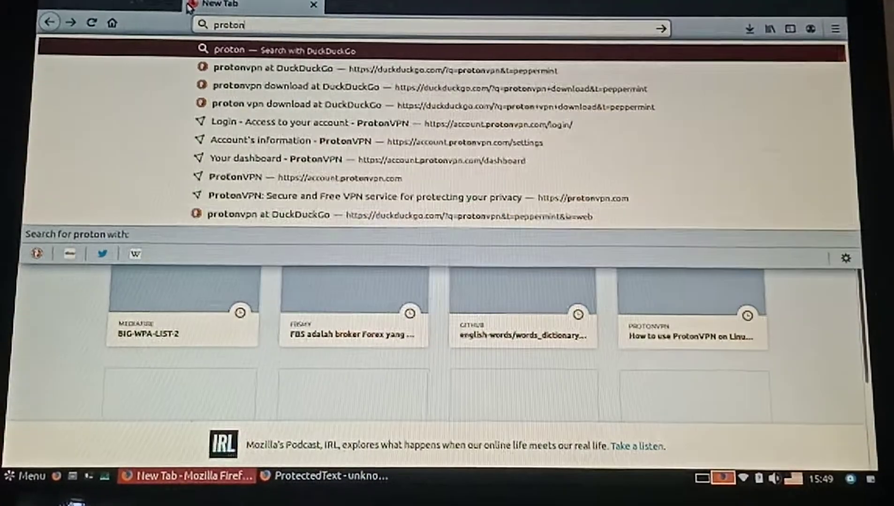
{"action": "type", "text": "vpn"}
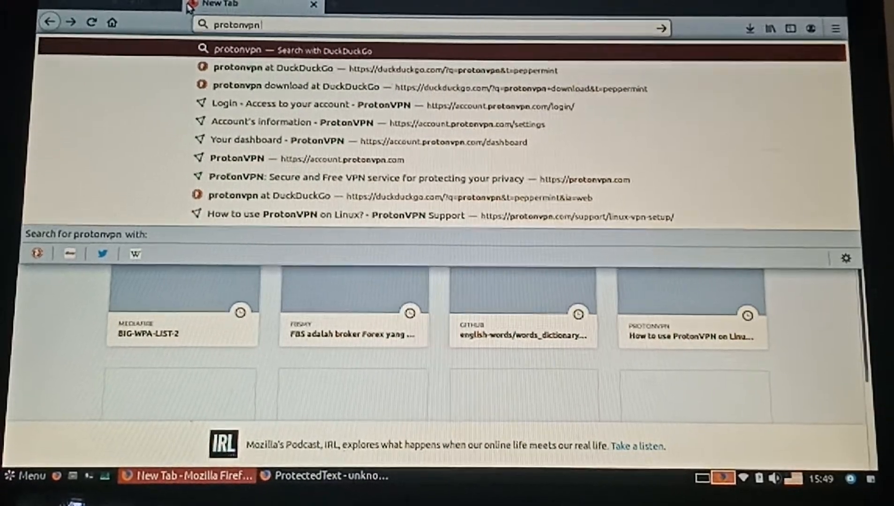
{"action": "type", "text": "download&t=peppermint&ia=web"}
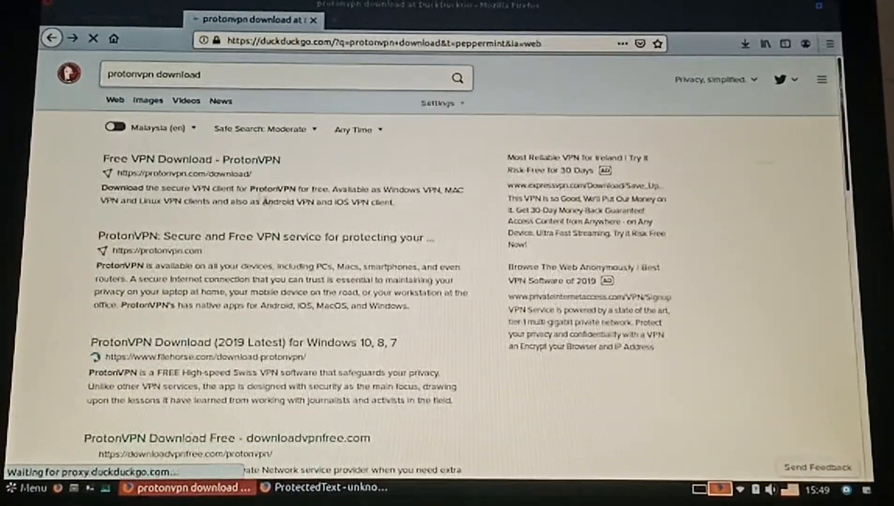
{"action": "left_click", "coordinate": [188, 159]}
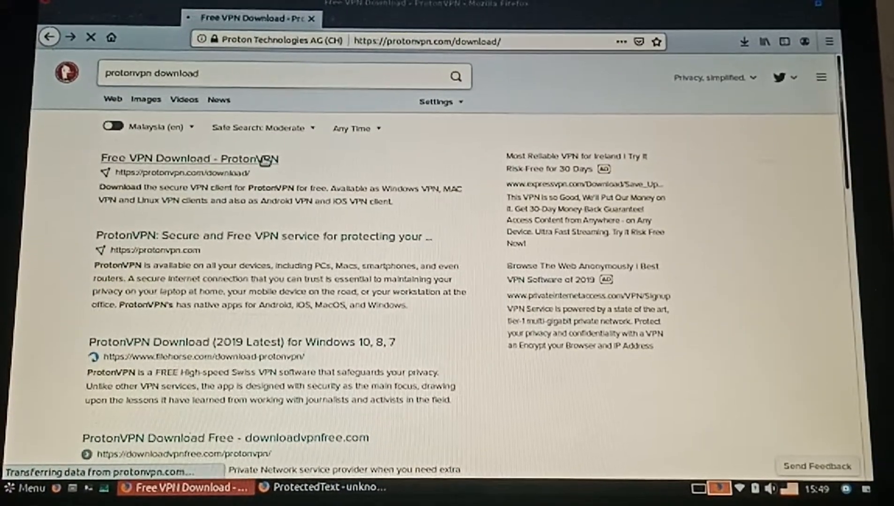
{"action": "left_click", "coordinate": [185, 158]}
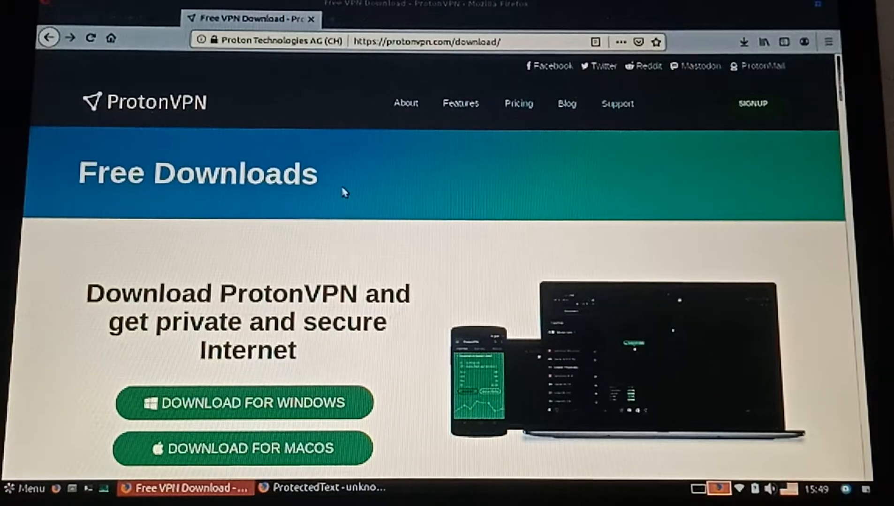
Show the Other Platforms desktop clients and open the Linux VPN setup guide.
{"action": "scroll", "scroll_direction": "down", "scroll_amount": 3}
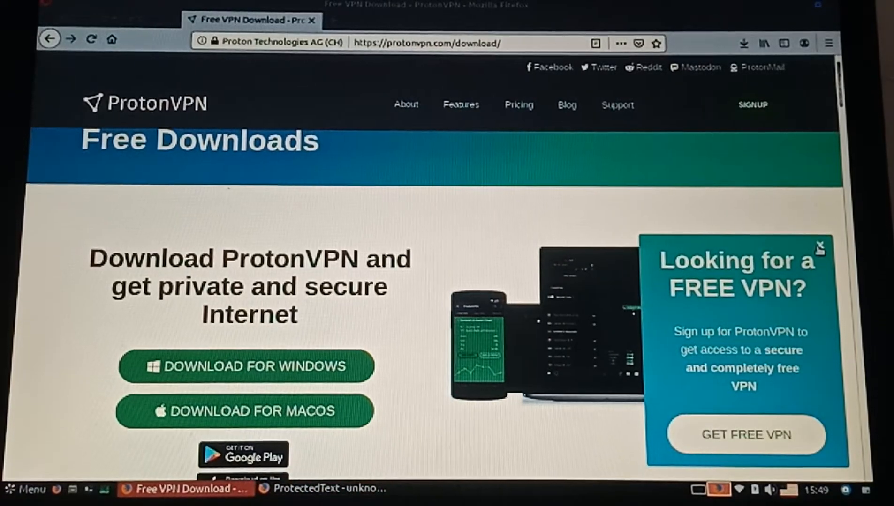
{"action": "scroll", "scroll_direction": "down", "scroll_amount": 3}
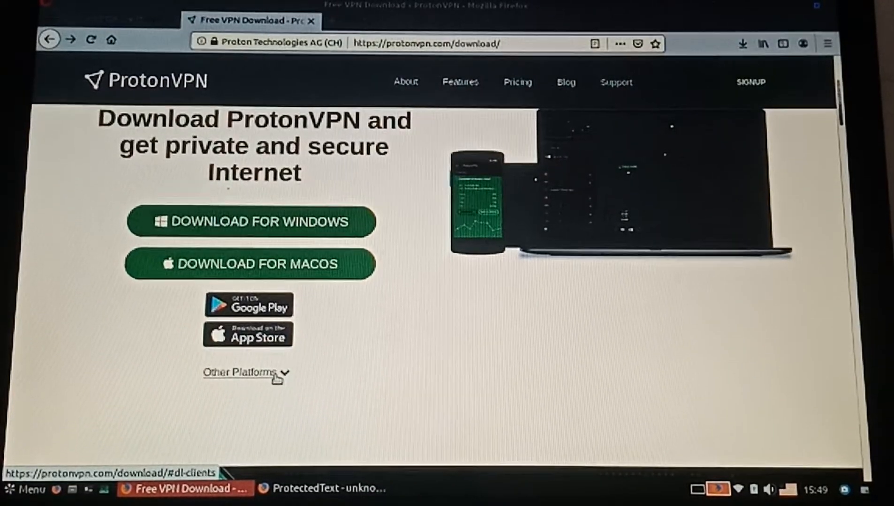
{"action": "left_click", "coordinate": [238, 373]}
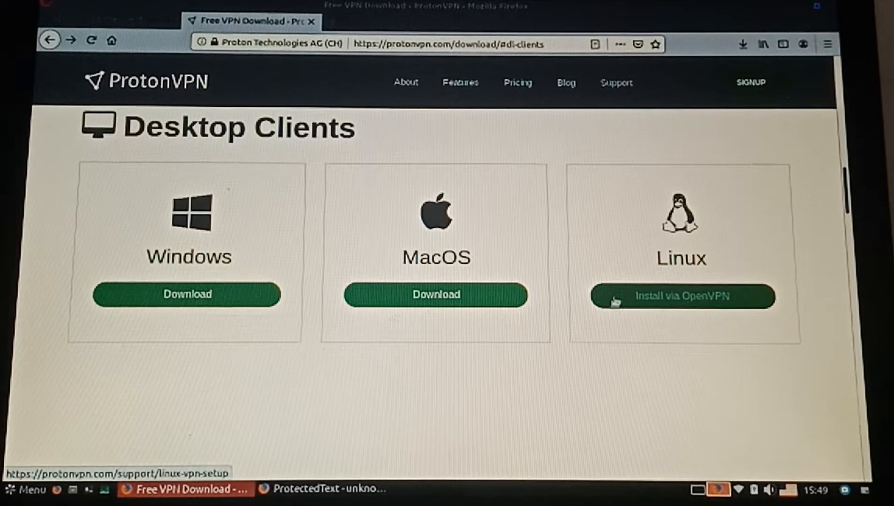
{"action": "left_click", "coordinate": [681, 297]}
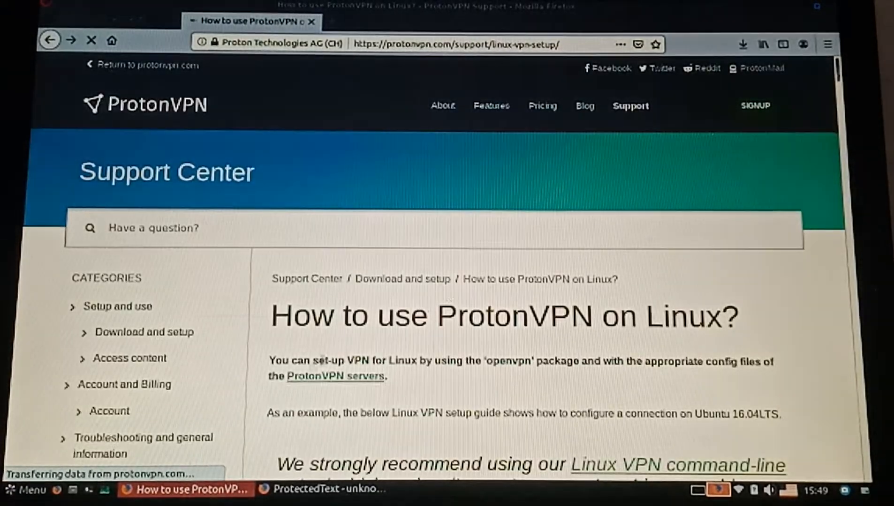
{"action": "scroll", "scroll_direction": "down", "scroll_amount": 3}
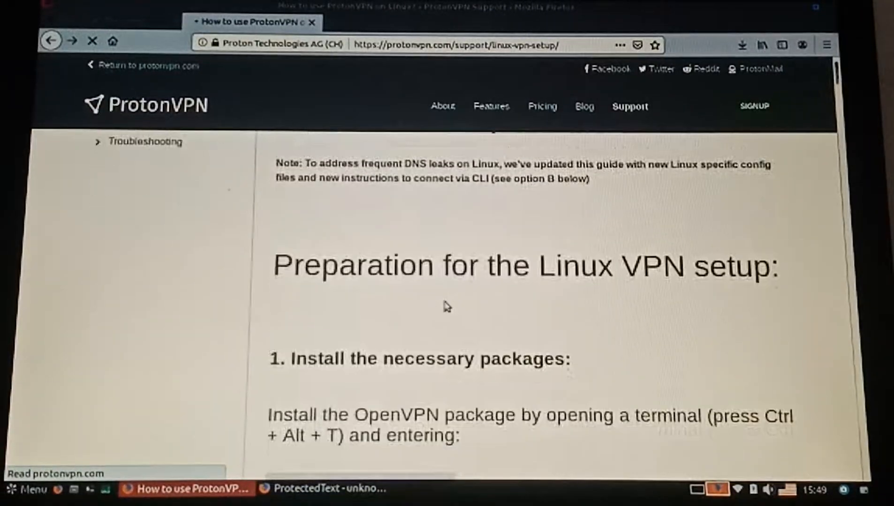
{"action": "scroll", "scroll_direction": "down", "scroll_amount": 3}
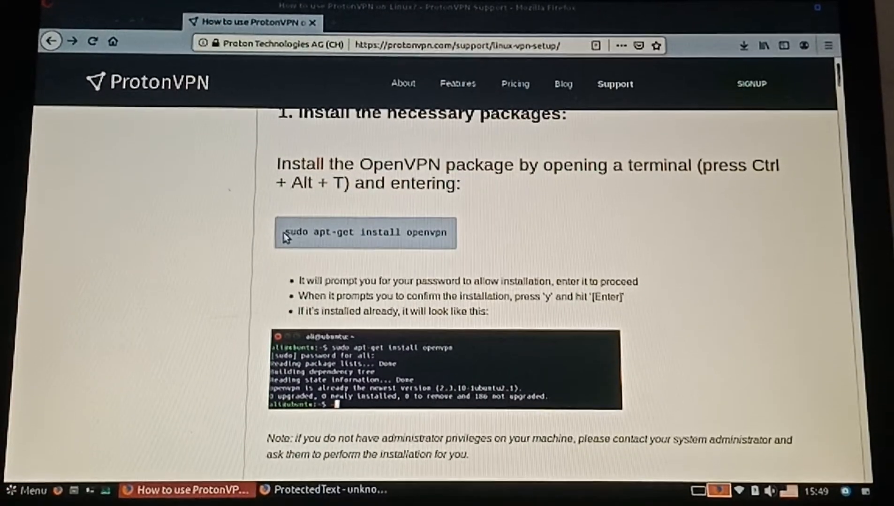
{"action": "scroll", "scroll_direction": "down", "scroll_amount": 3}
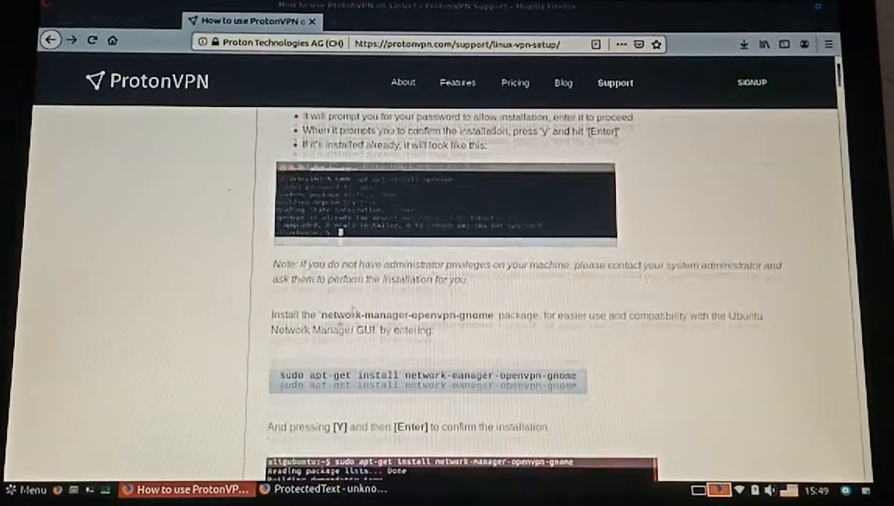
{"action": "scroll", "scroll_direction": "down", "scroll_amount": 3}
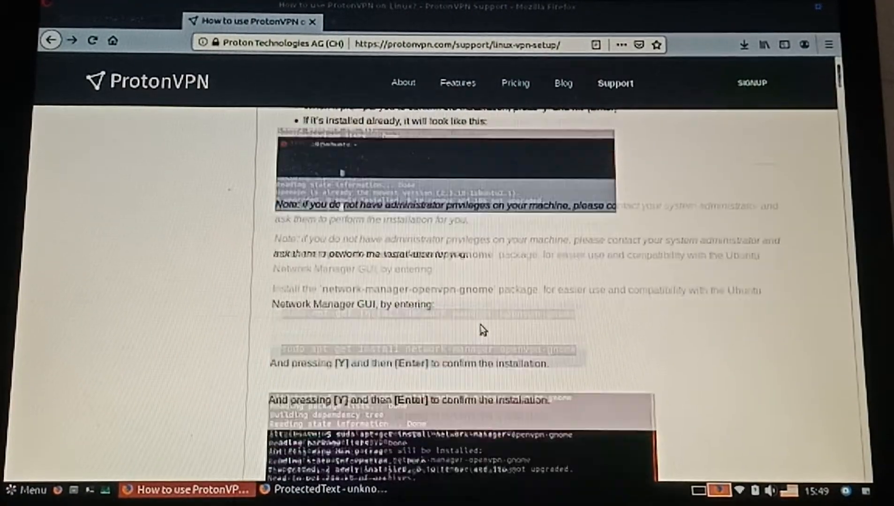
{"action": "scroll", "scroll_direction": "down", "scroll_amount": 3}
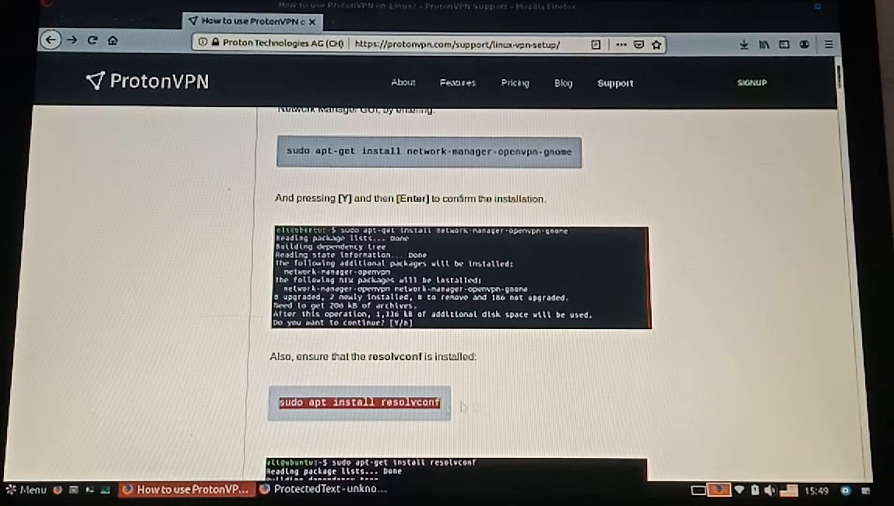
{"action": "scroll", "scroll_direction": "down", "scroll_amount": 3}
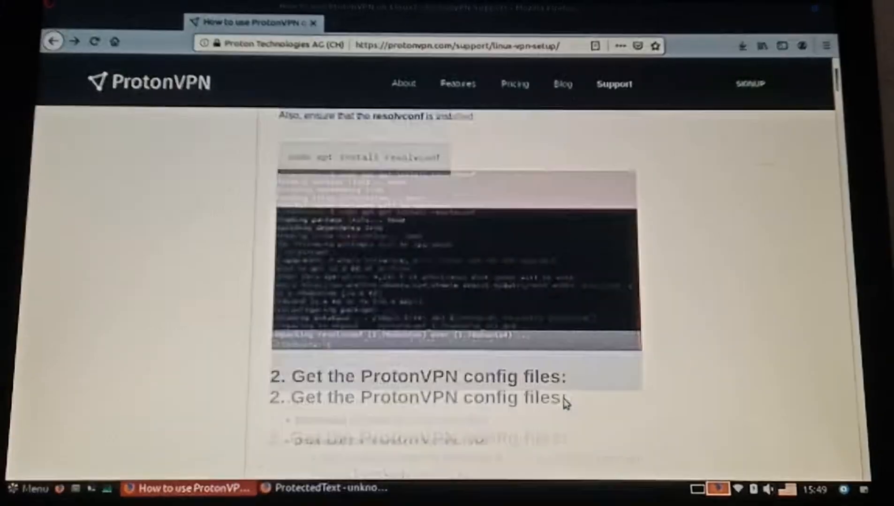
{"action": "scroll", "scroll_direction": "down", "scroll_amount": 3}
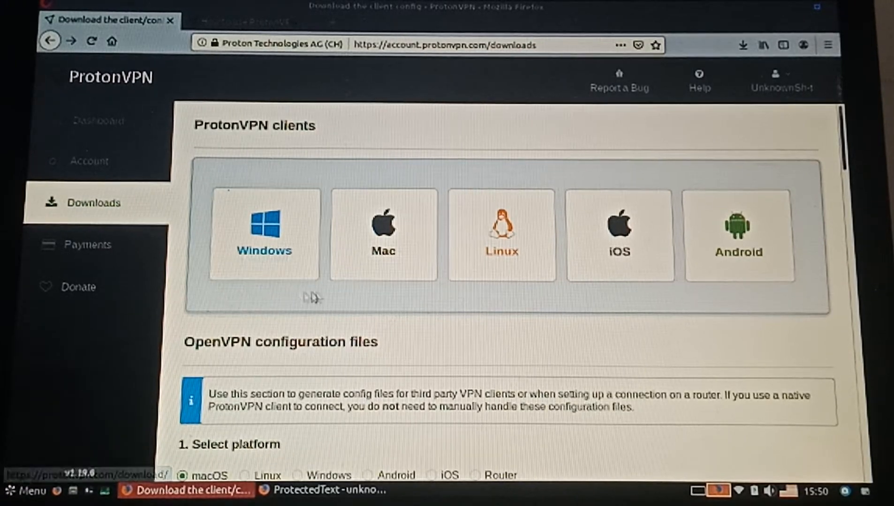
Select Linux as the platform in the OpenVPN configuration files section.
{"action": "scroll", "scroll_direction": "down", "scroll_amount": 3}
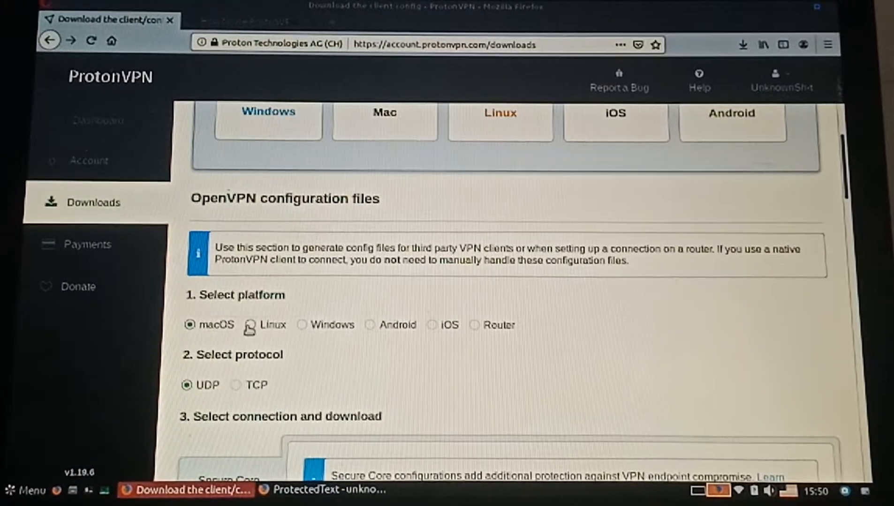
{"action": "scroll", "scroll_direction": "up", "scroll_amount": 3}
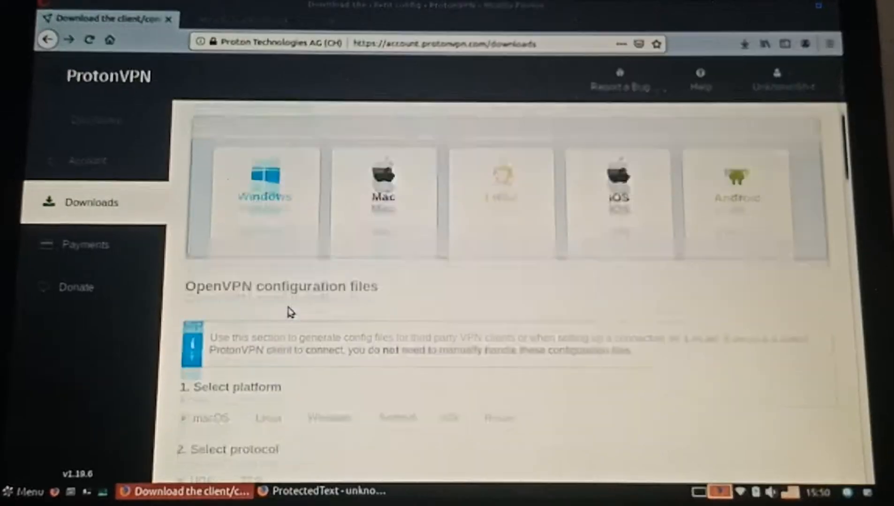
{"action": "scroll", "scroll_direction": "down", "scroll_amount": 3}
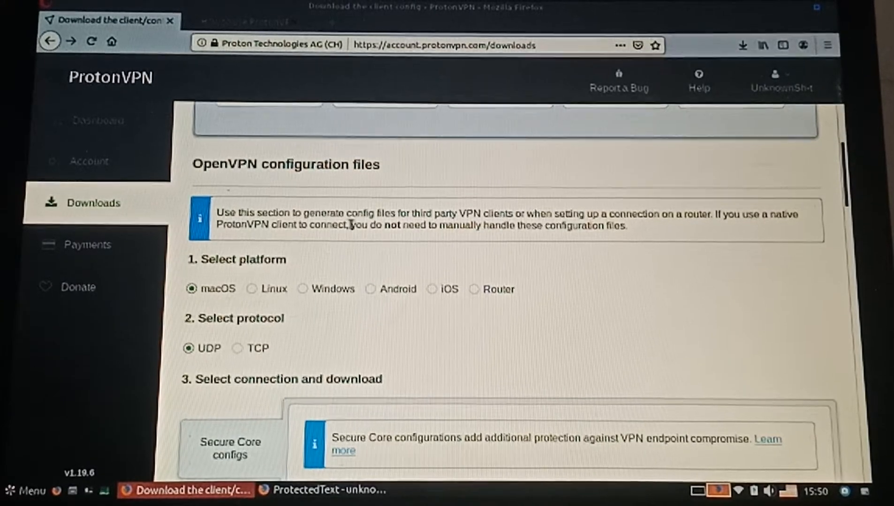
{"action": "left_click", "coordinate": [251, 289]}
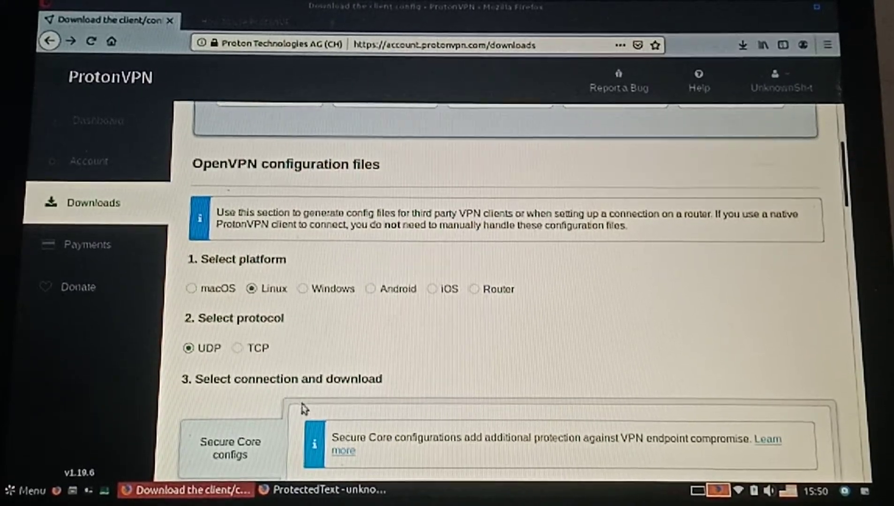
{"action": "scroll", "scroll_direction": "down", "scroll_amount": 3}
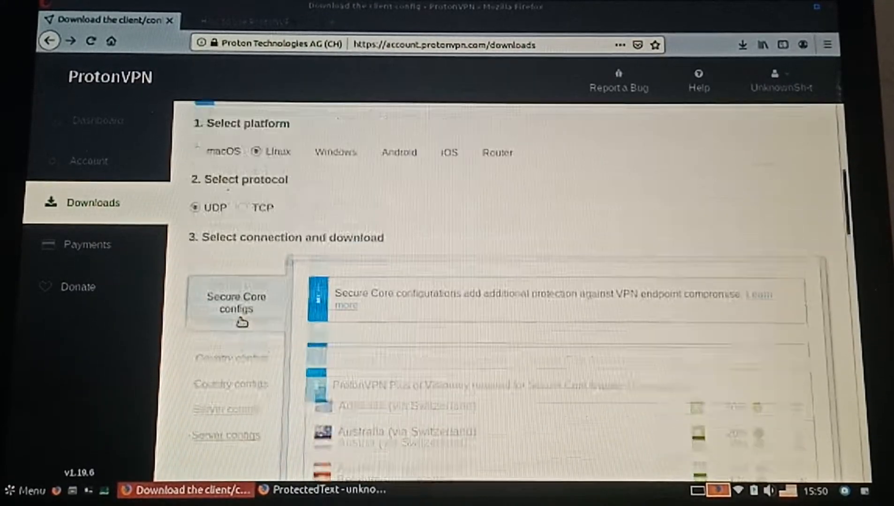
{"action": "scroll", "scroll_direction": "up", "scroll_amount": 3}
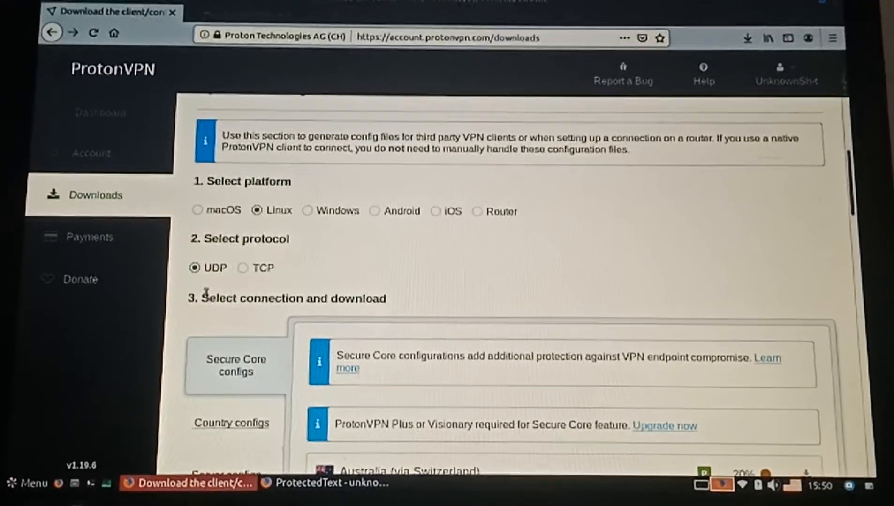
{"action": "scroll", "scroll_direction": "down", "scroll_amount": 3}
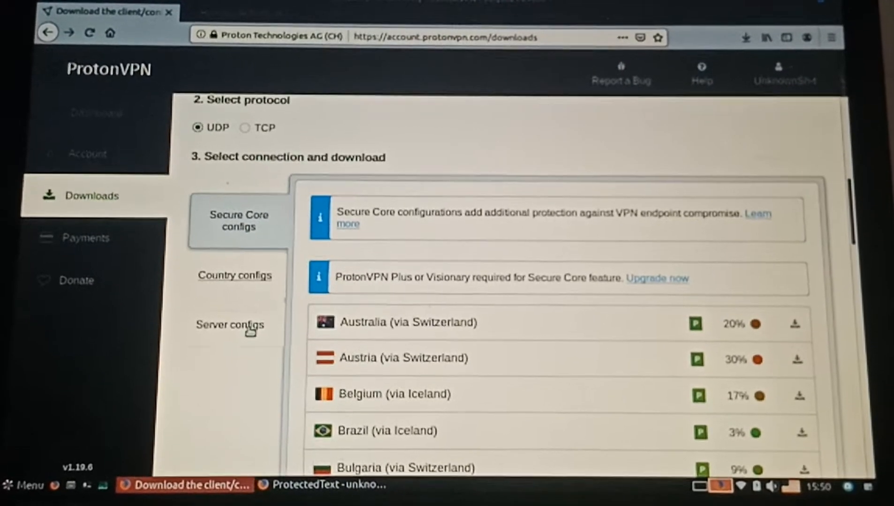
In Server configs, expand United States and download the US-FREE#1 configuration file.
{"action": "left_click", "coordinate": [230, 325]}
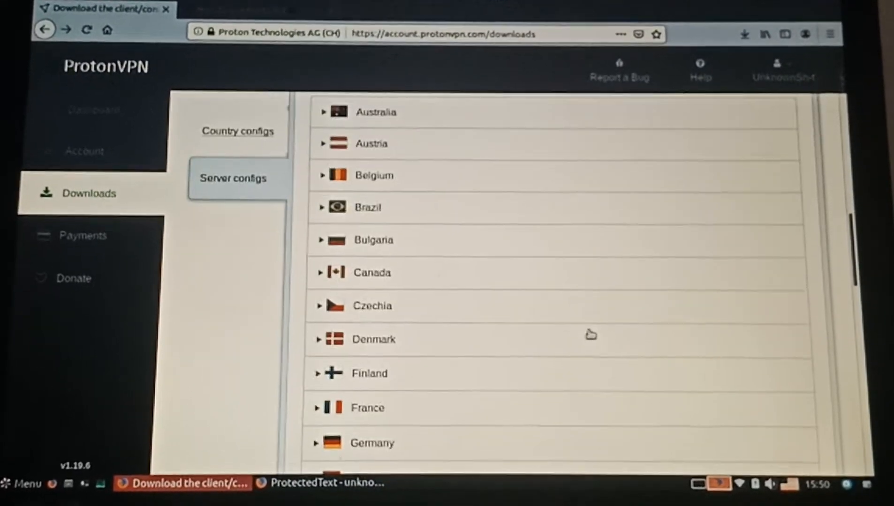
{"action": "scroll", "scroll_direction": "up", "scroll_amount": 3}
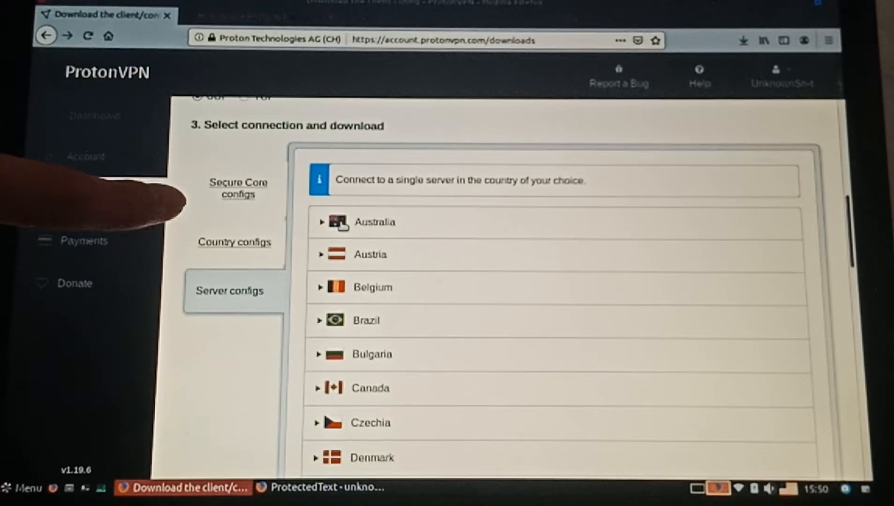
{"action": "left_click", "coordinate": [374, 222]}
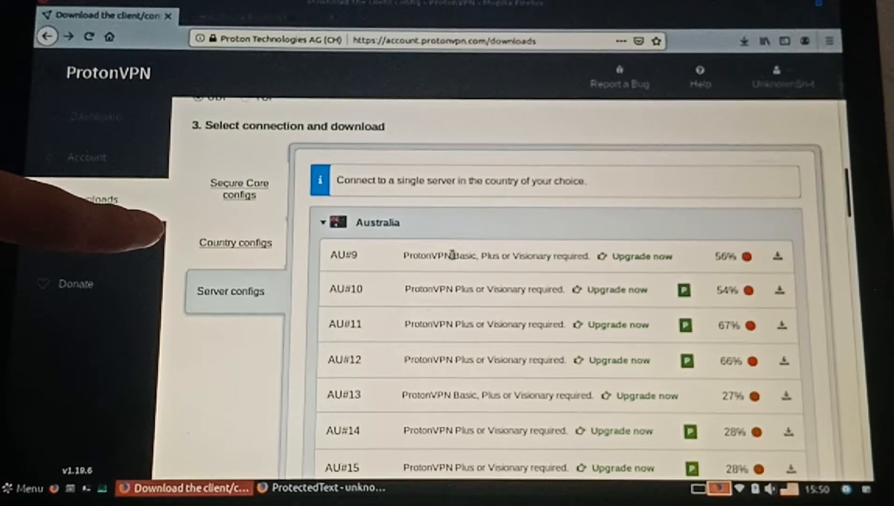
{"action": "mouse_move", "coordinate": [782, 269]}
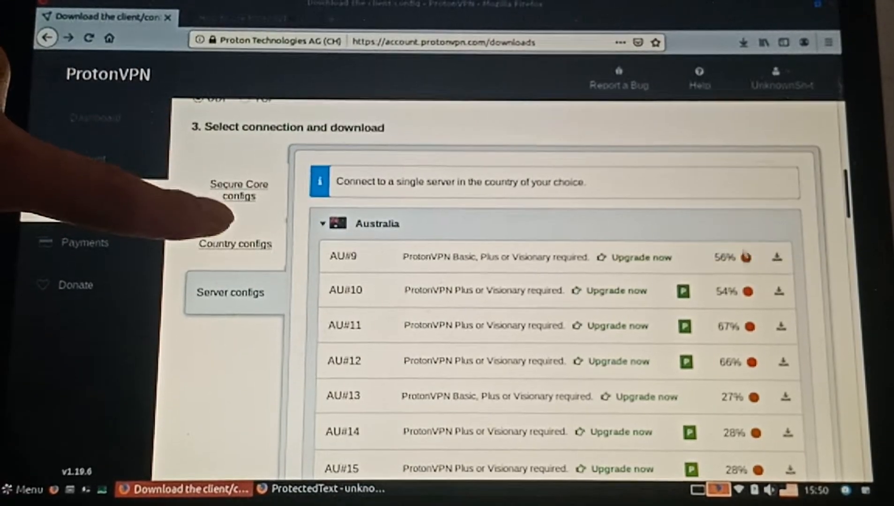
{"action": "scroll", "scroll_direction": "down", "scroll_amount": 3}
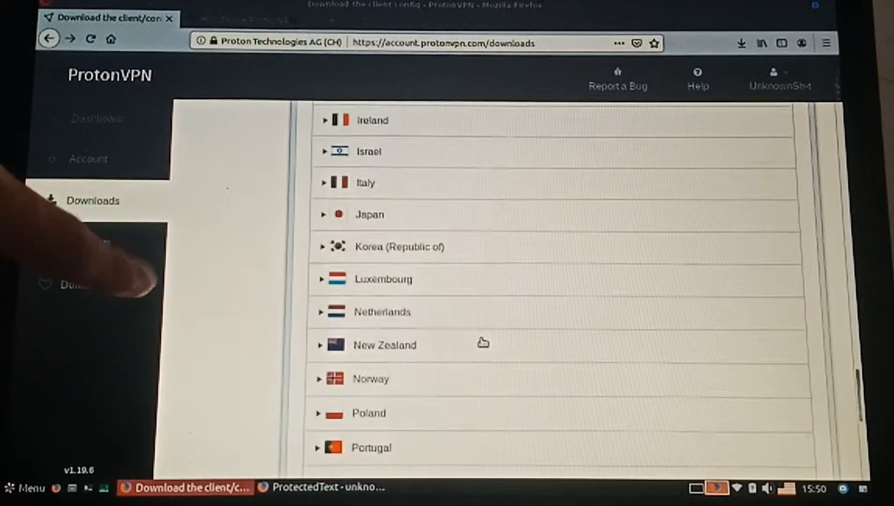
{"action": "scroll", "scroll_direction": "down", "scroll_amount": 3}
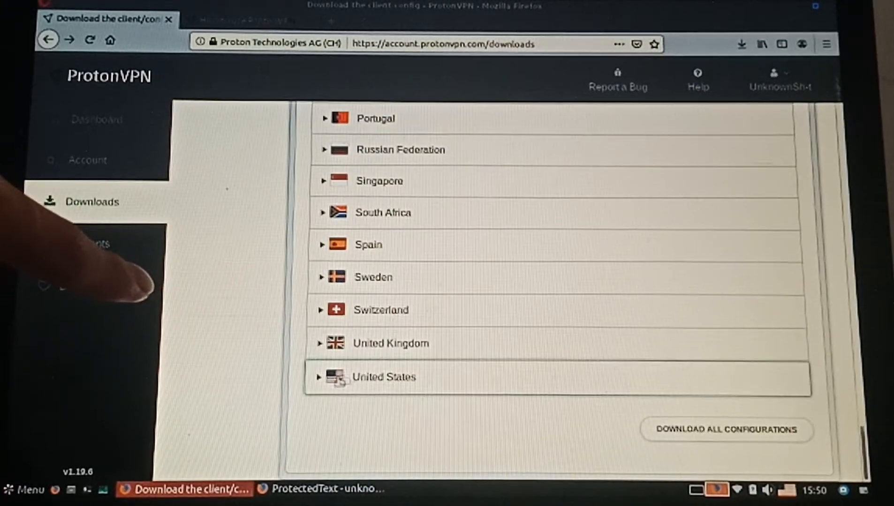
{"action": "left_click", "coordinate": [383, 377]}
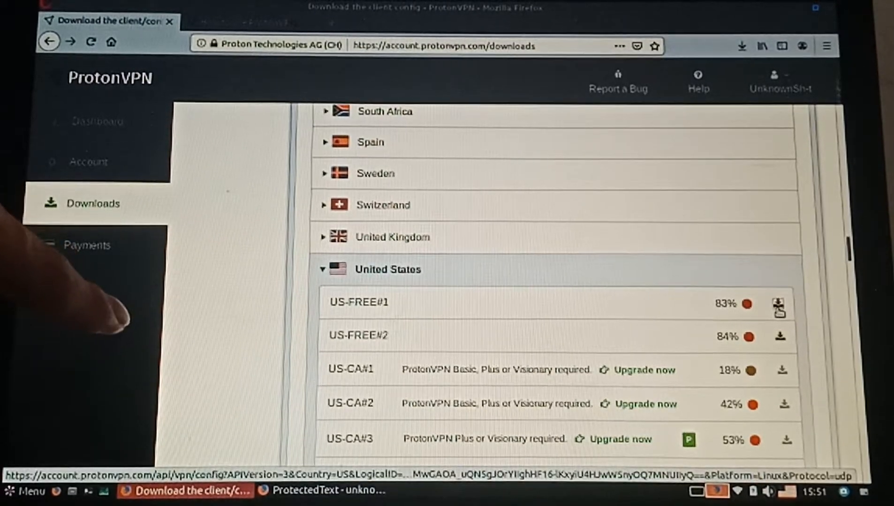
{"action": "left_click", "coordinate": [781, 304]}
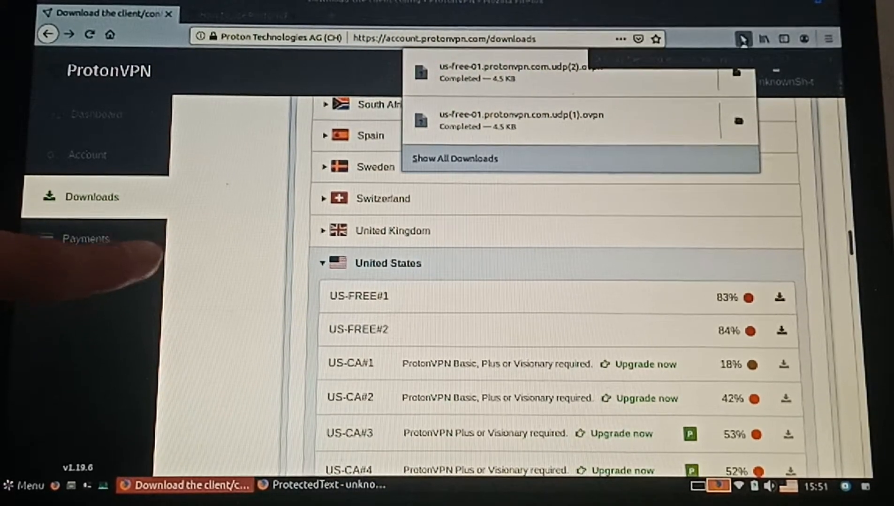
{"action": "left_click", "coordinate": [524, 198]}
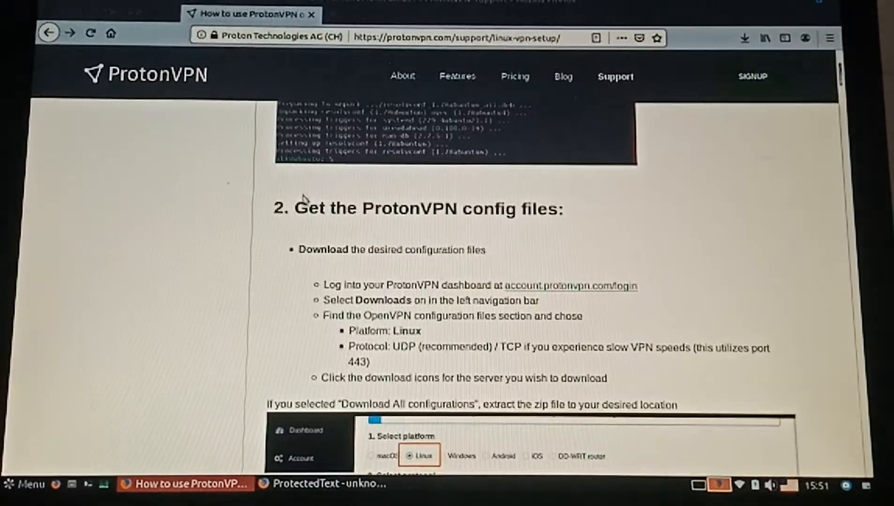
{"action": "scroll", "scroll_direction": "down", "scroll_amount": 3}
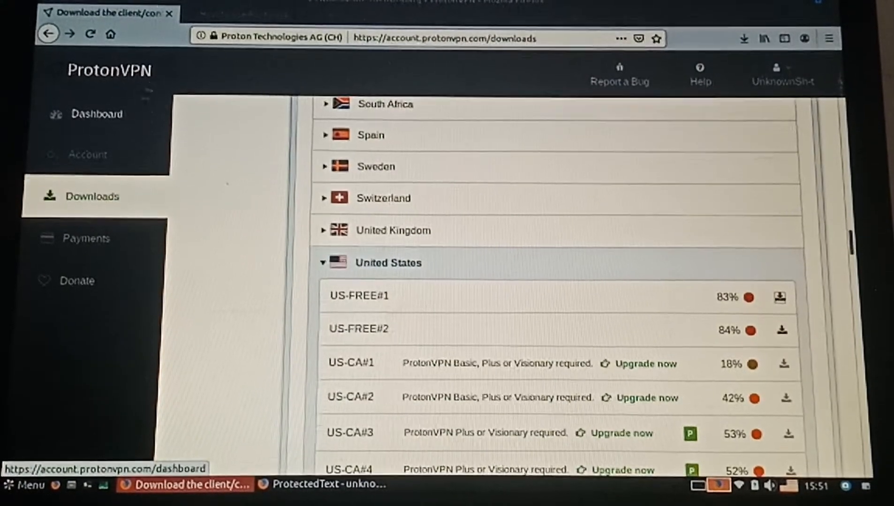
{"action": "mouse_move", "coordinate": [86, 154]}
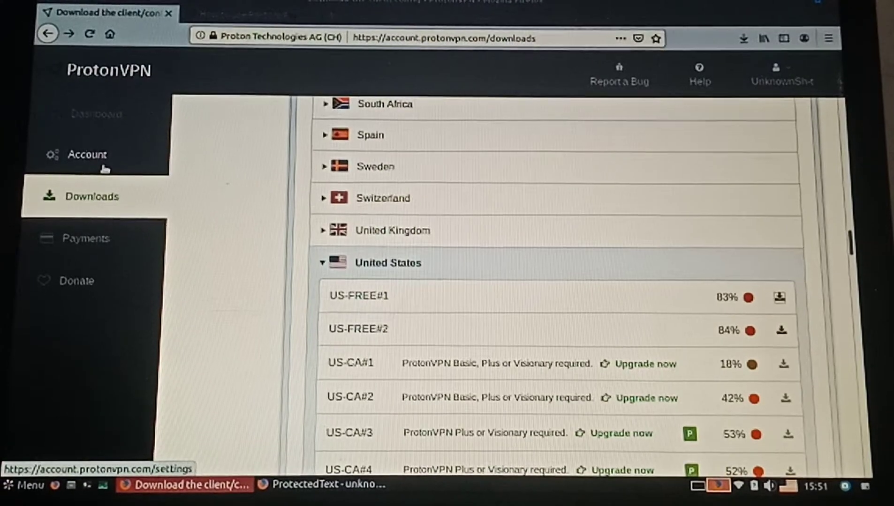
Open Account settings to view the OpenVPN/IKEv2 username and password.
{"action": "left_click", "coordinate": [87, 154]}
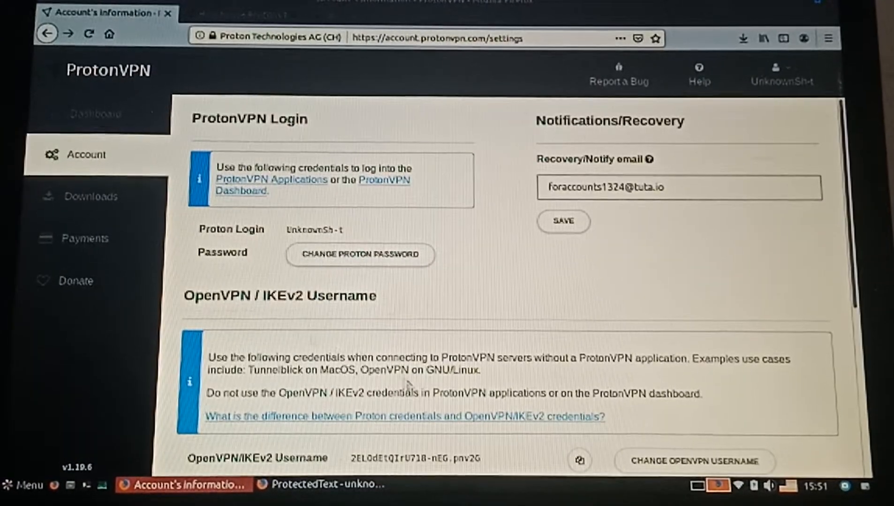
{"action": "scroll", "scroll_direction": "down", "scroll_amount": 3}
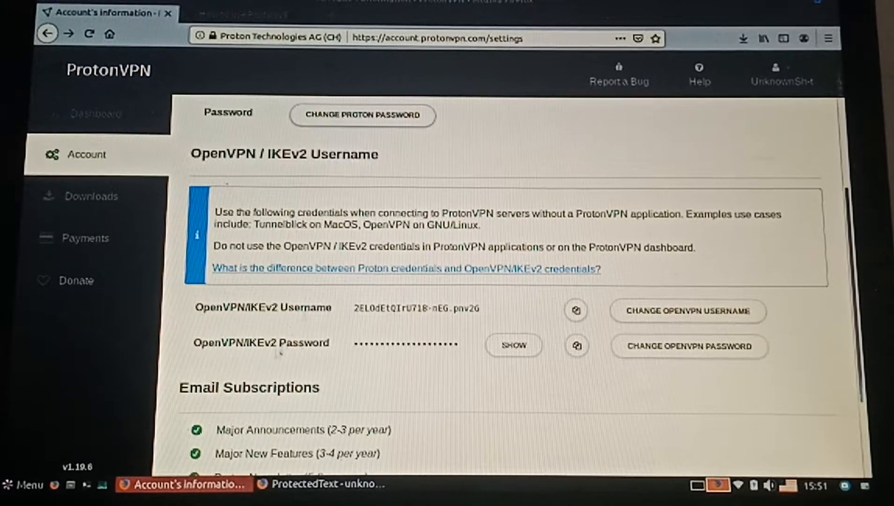
{"action": "double_click", "coordinate": [415, 308]}
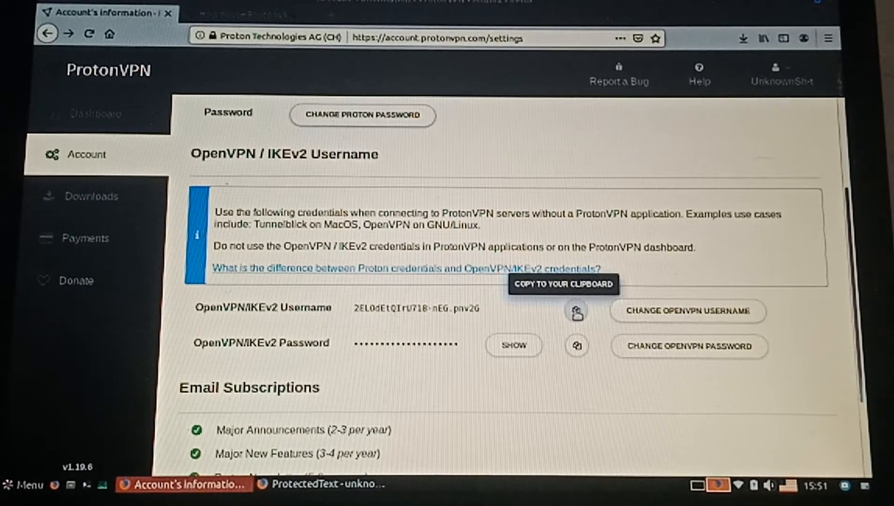
{"action": "mouse_move", "coordinate": [576, 346]}
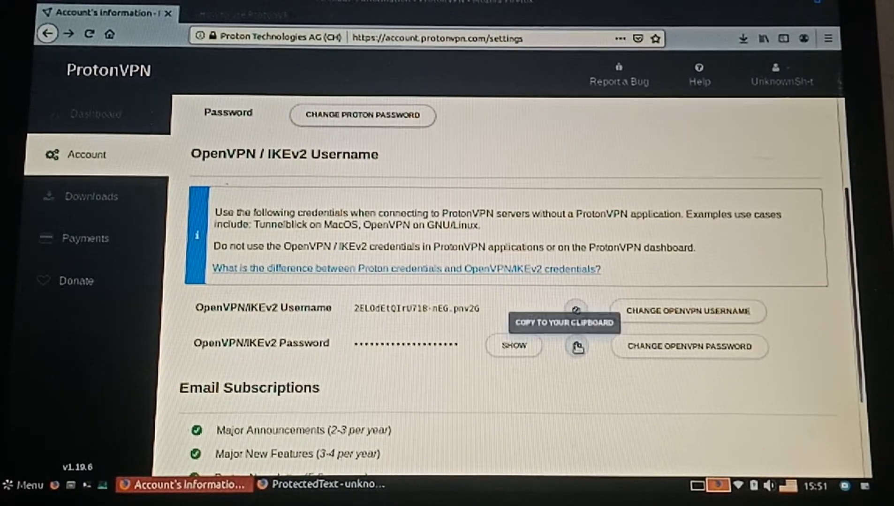
{"action": "mouse_move", "coordinate": [526, 297]}
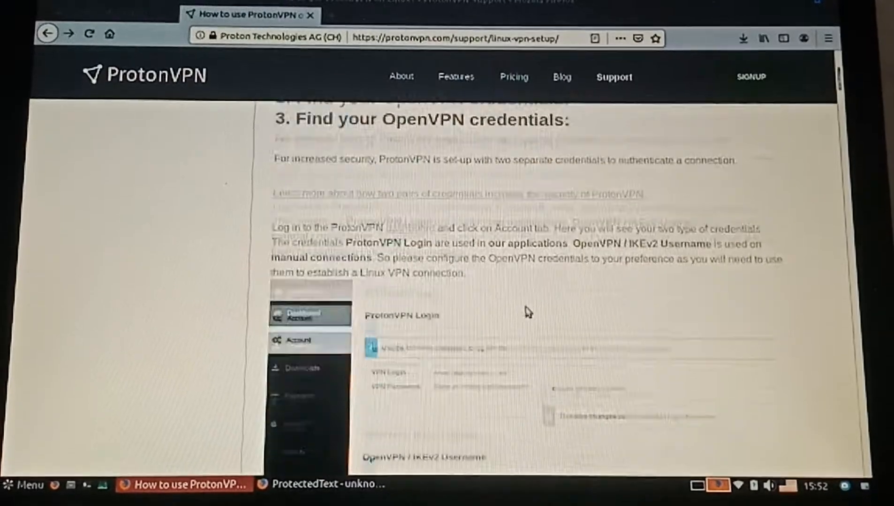
{"action": "scroll", "scroll_direction": "down", "scroll_amount": 3}
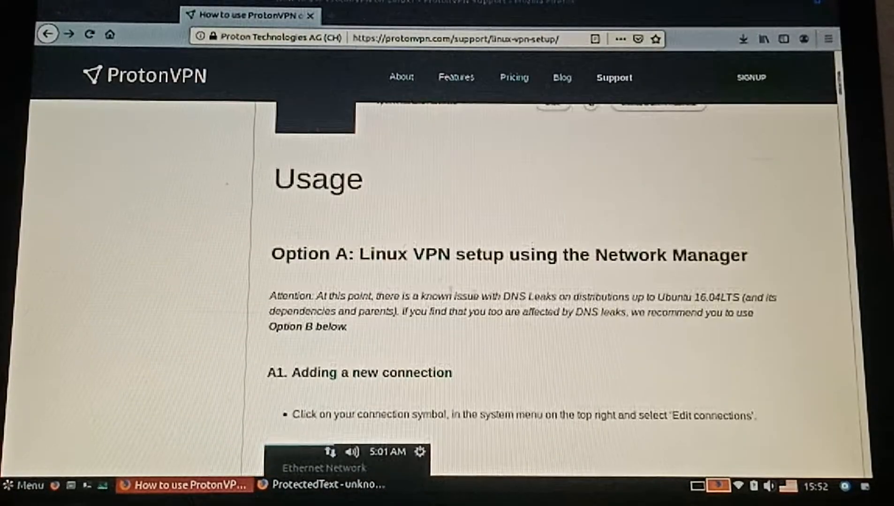
{"action": "double_click", "coordinate": [509, 254]}
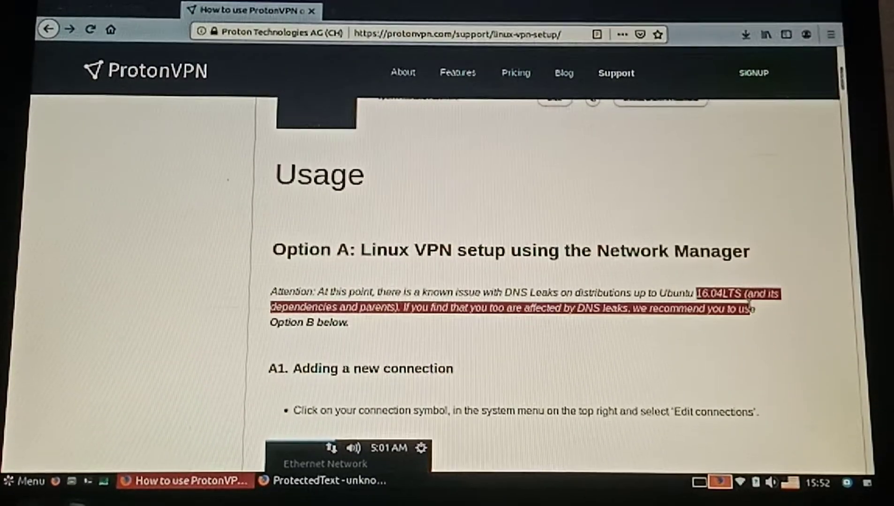
{"action": "left_click", "coordinate": [740, 364]}
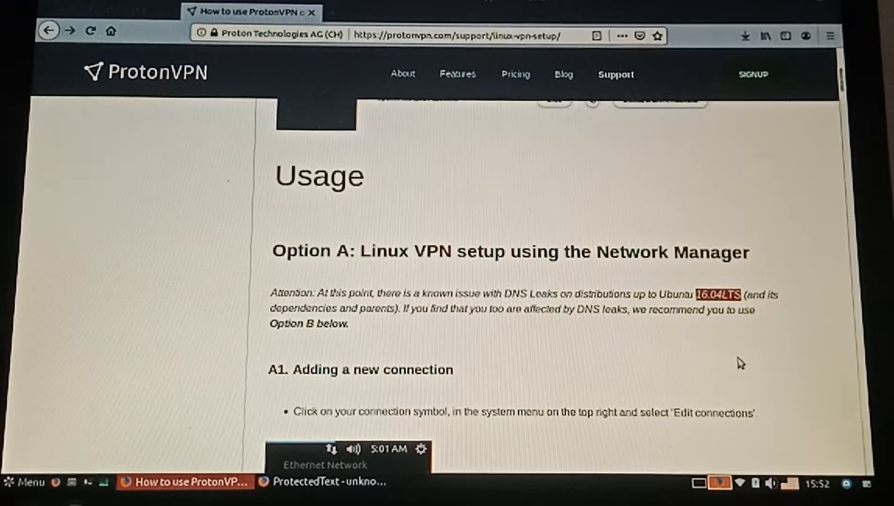
{"action": "mouse_move", "coordinate": [707, 317]}
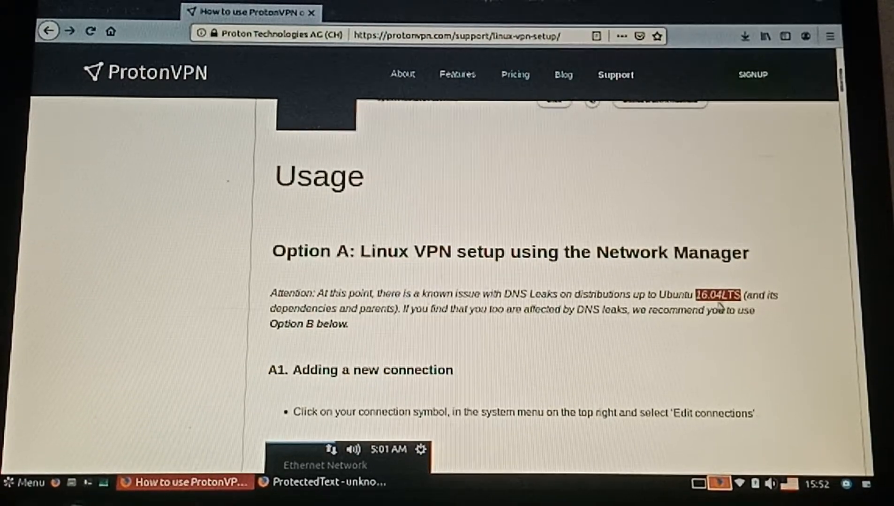
{"action": "mouse_move", "coordinate": [626, 390]}
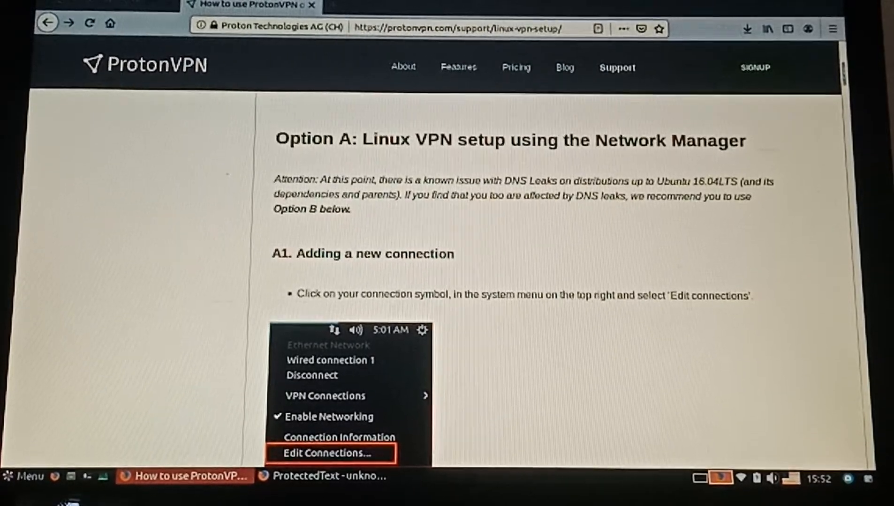
Scroll to Option B, select the 'cd ~/Downloads' command, and launch the file manager.
{"action": "scroll", "scroll_direction": "down", "scroll_amount": 3}
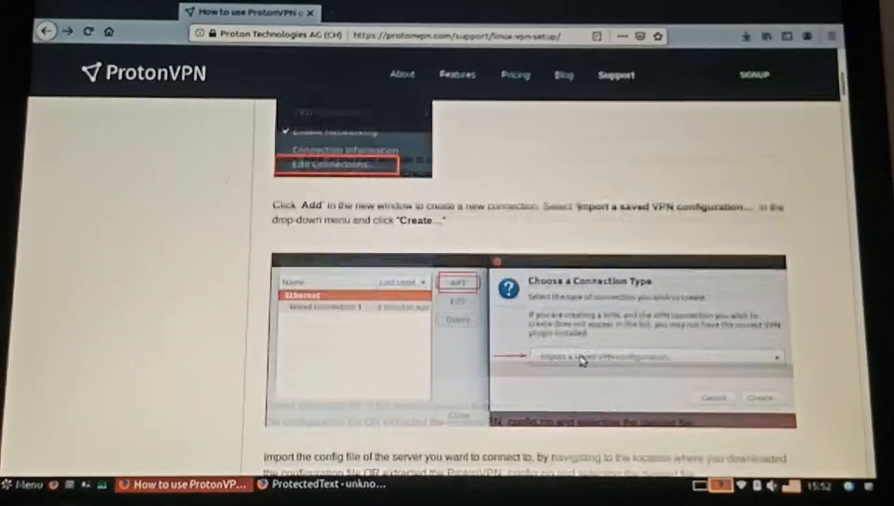
{"action": "scroll", "scroll_direction": "down", "scroll_amount": 3}
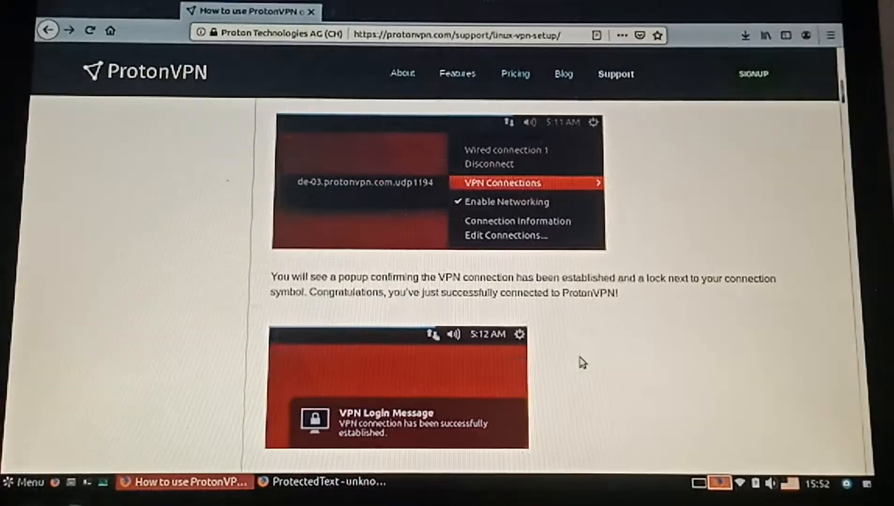
{"action": "scroll", "scroll_direction": "down", "scroll_amount": 3}
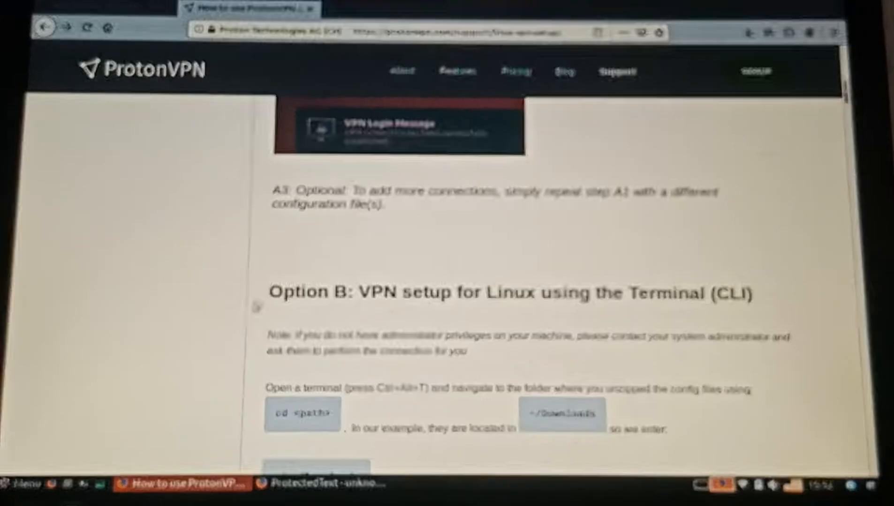
{"action": "double_click", "coordinate": [311, 292]}
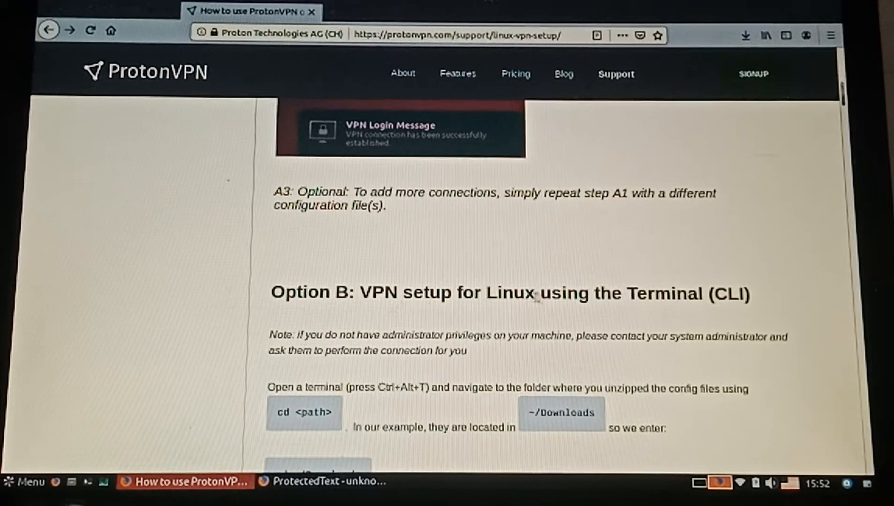
{"action": "scroll", "scroll_direction": "down", "scroll_amount": 3}
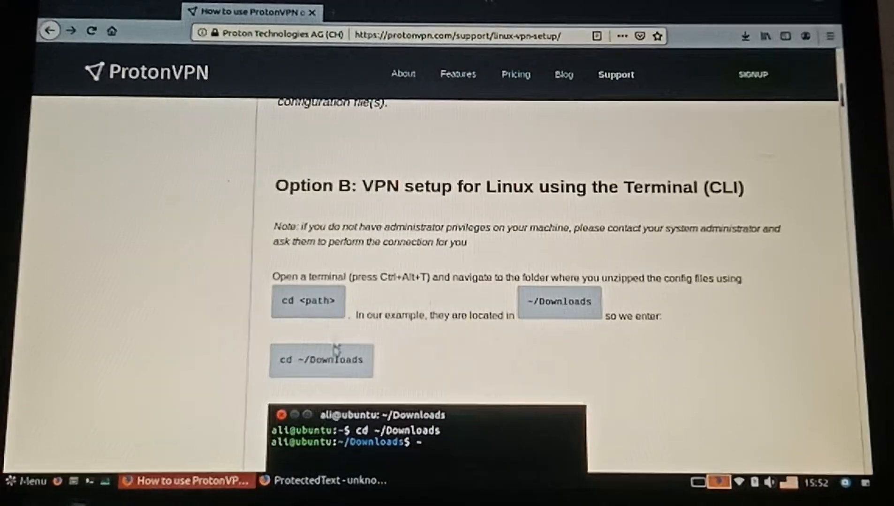
{"action": "double_click", "coordinate": [307, 301]}
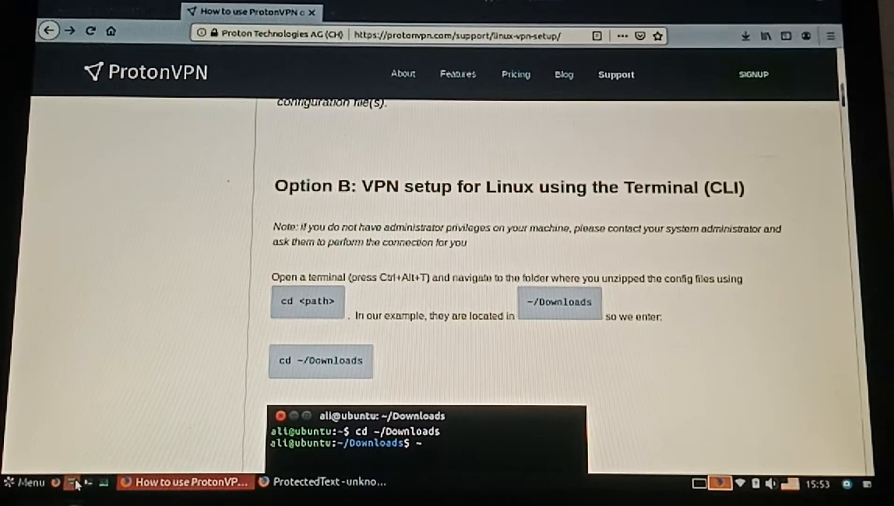
{"action": "left_click", "coordinate": [745, 35]}
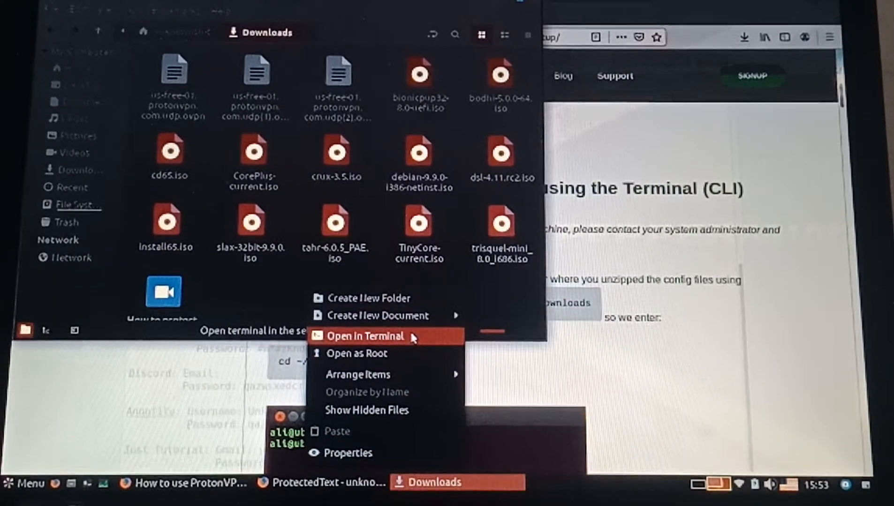
Open a terminal in Downloads and list its files with ls.
{"action": "left_click", "coordinate": [365, 336]}
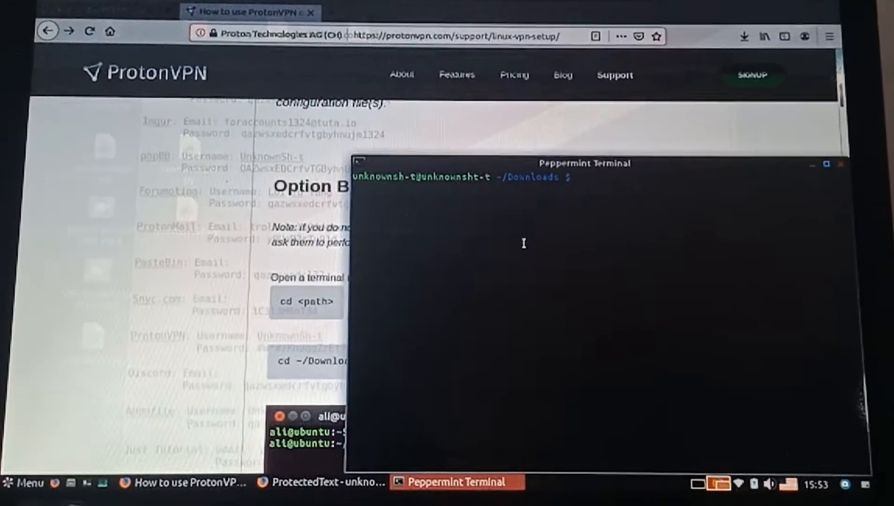
{"action": "type", "text": "ls"}
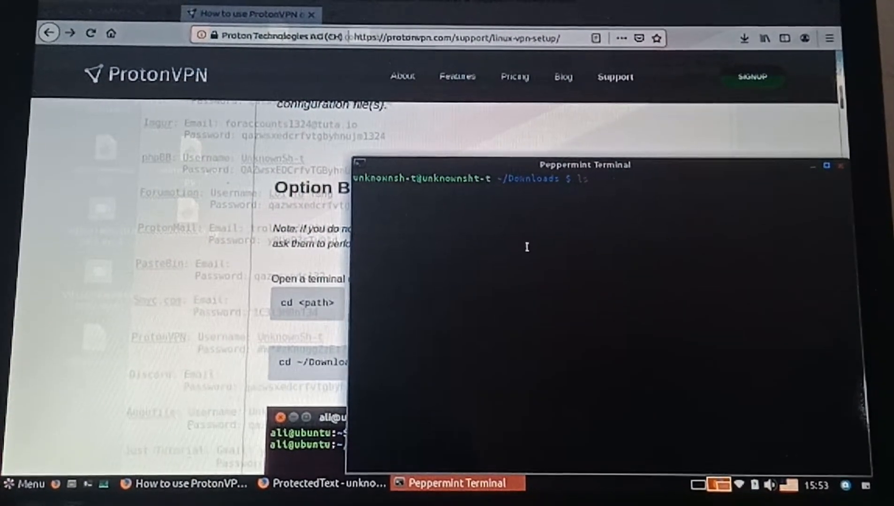
{"action": "key", "text": "Return"}
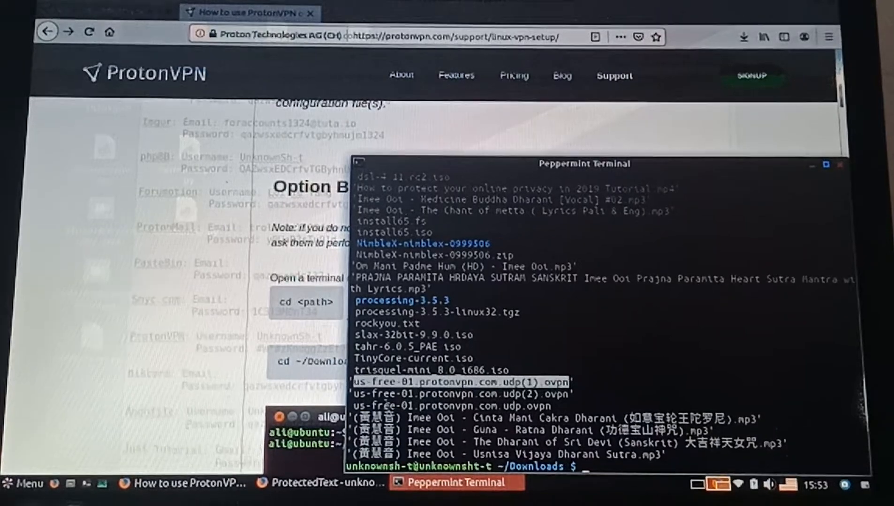
Copy the us-free-01 .ovpn file name and clear the terminal screen.
{"action": "right_click", "coordinate": [592, 396]}
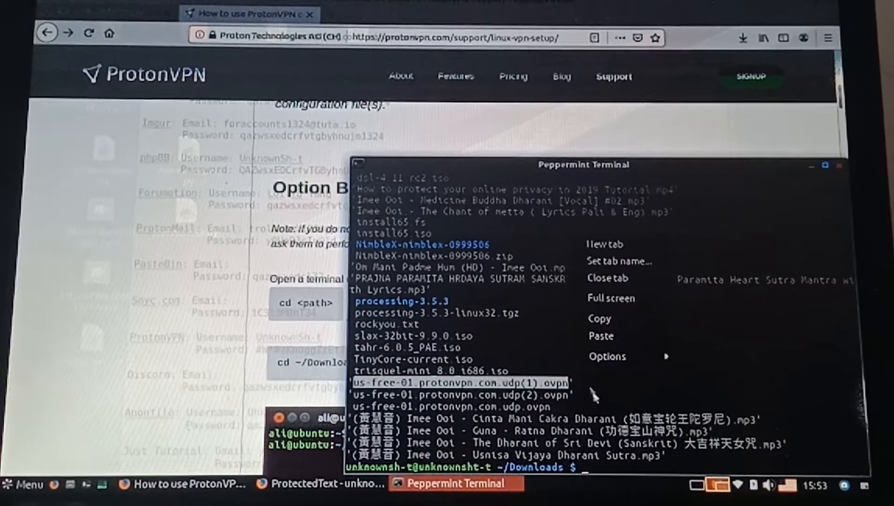
{"action": "left_click", "coordinate": [637, 369]}
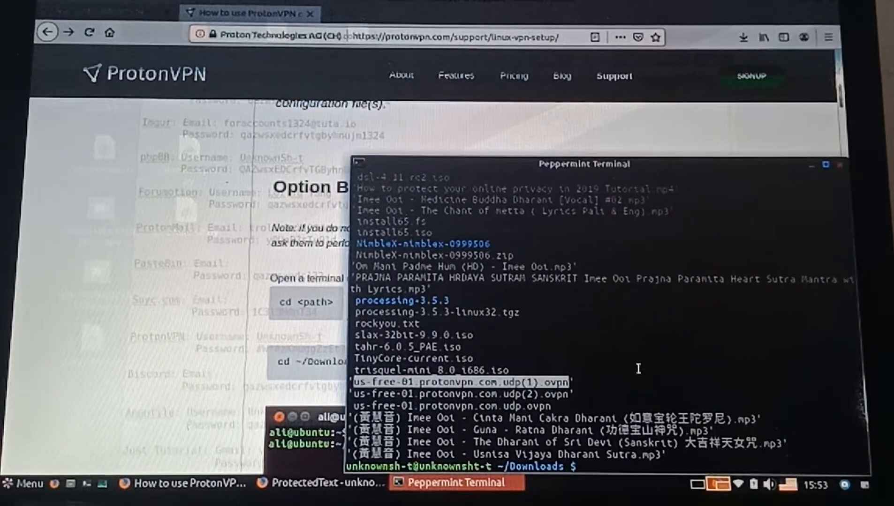
{"action": "type", "text": "clear"}
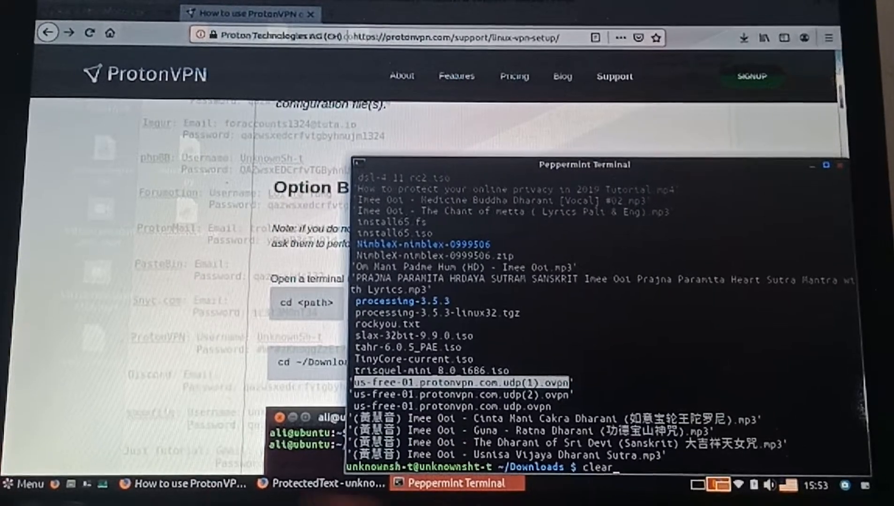
{"action": "key", "text": "Return"}
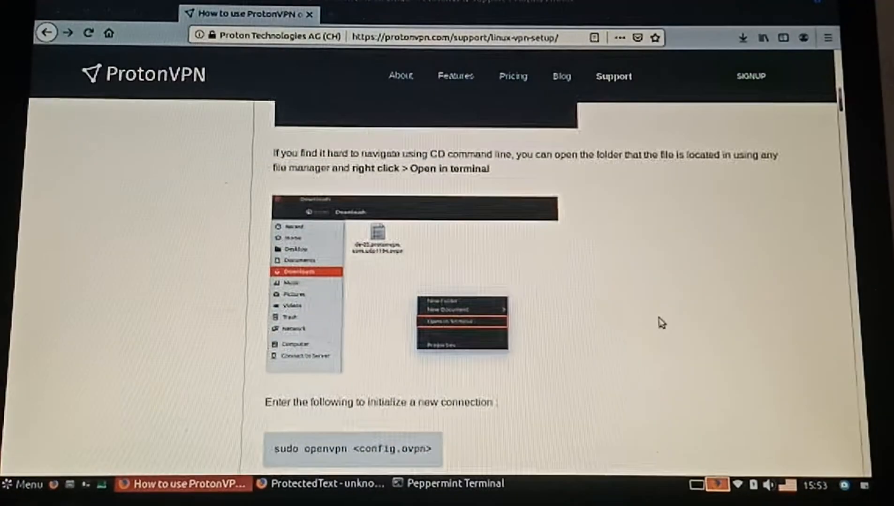
Select 'sudo openvpn' in the guide and type the us-free-01.protonvpn.com.udp(1).ovpn file name in the terminal.
{"action": "scroll", "scroll_direction": "down", "scroll_amount": 3}
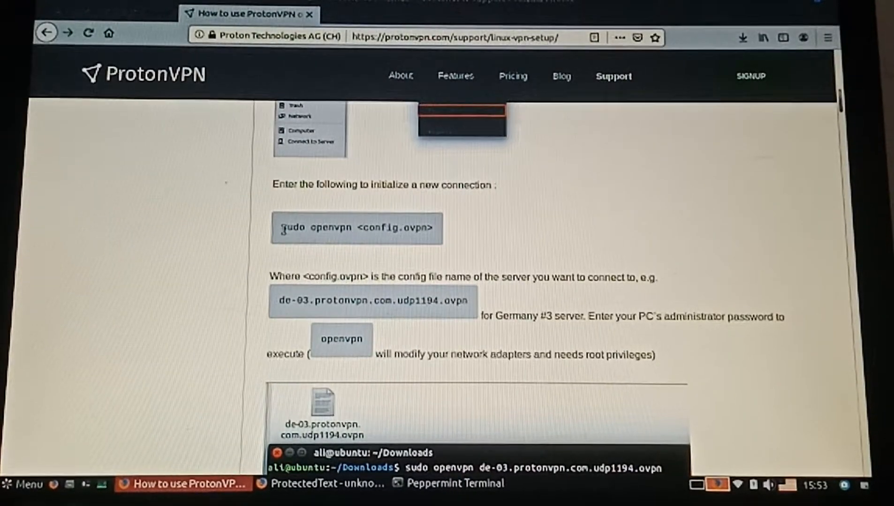
{"action": "double_click", "coordinate": [300, 228]}
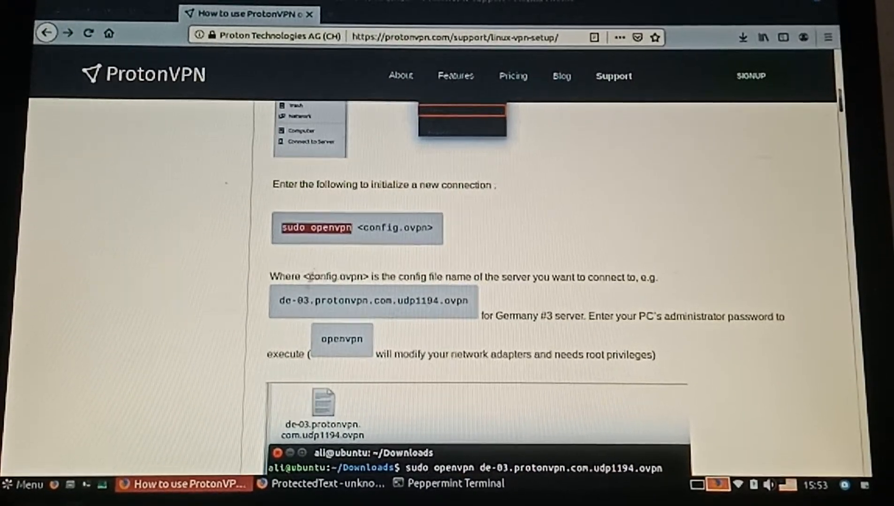
{"action": "mouse_move", "coordinate": [292, 244]}
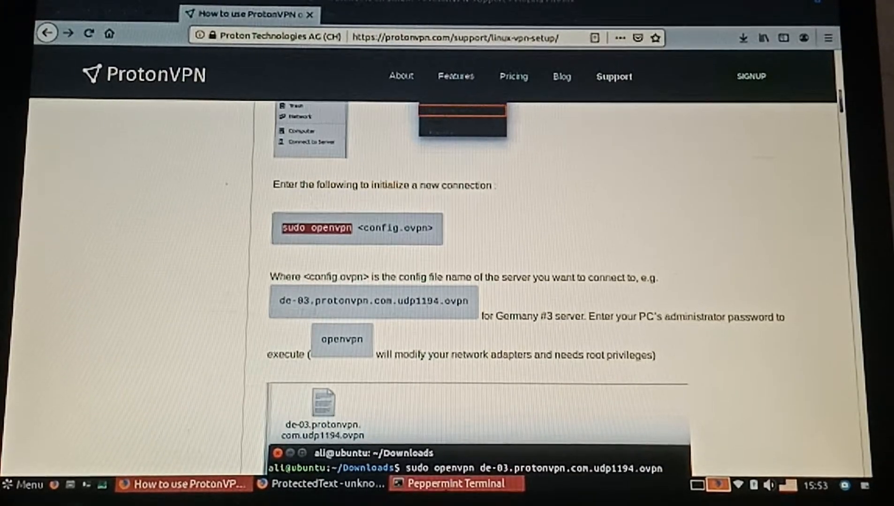
{"action": "left_click", "coordinate": [454, 484]}
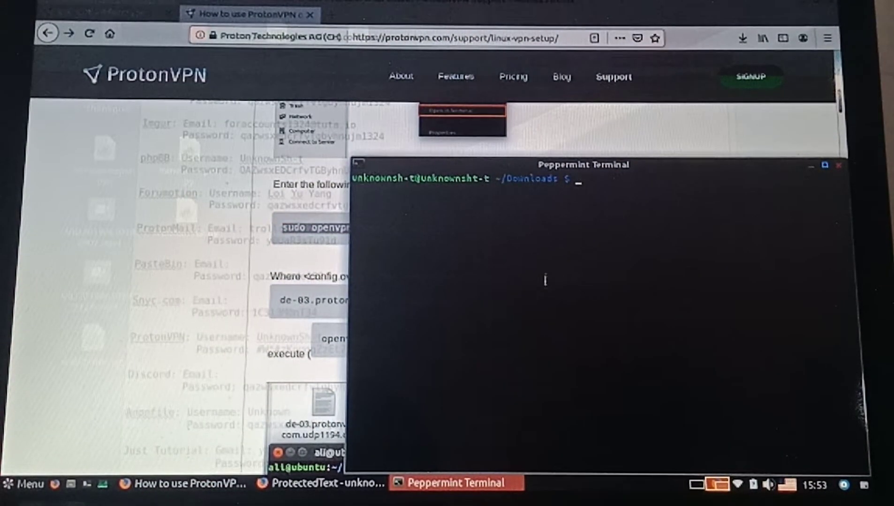
{"action": "type", "text": "us-free-01.protonvpn.com.udp(1).ovpn"}
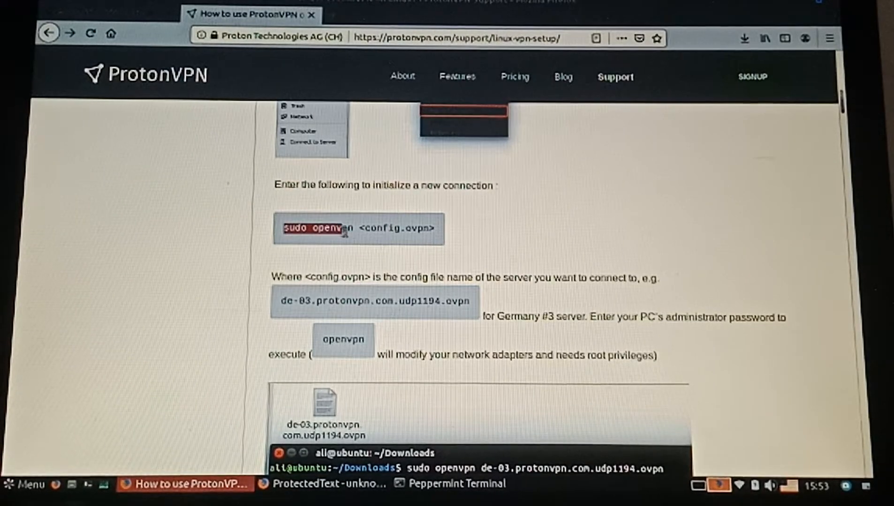
Paste the copied 'sudo openvpn' prefix into the terminal and run the command.
{"action": "left_click", "coordinate": [451, 483]}
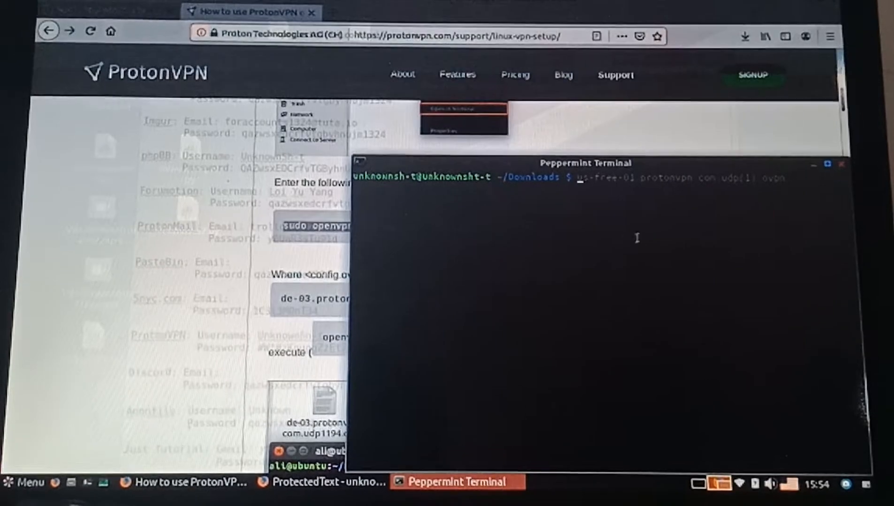
{"action": "right_click", "coordinate": [637, 238]}
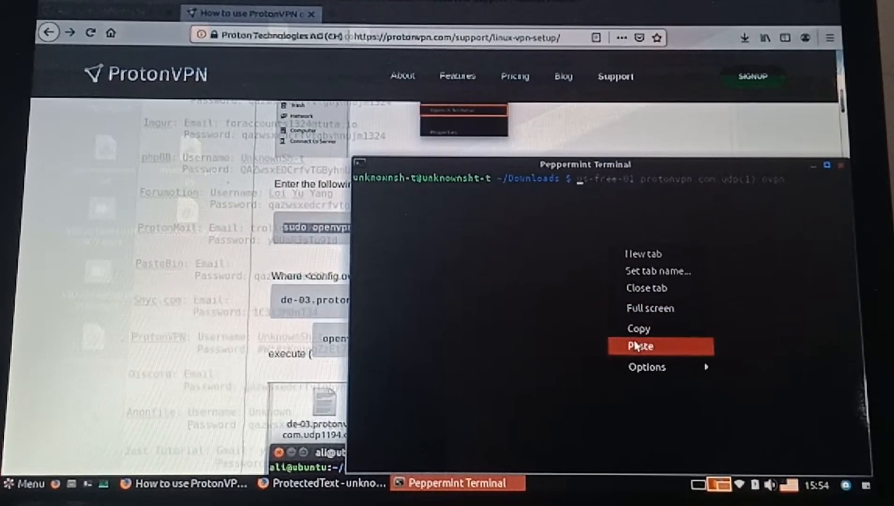
{"action": "left_click", "coordinate": [640, 346]}
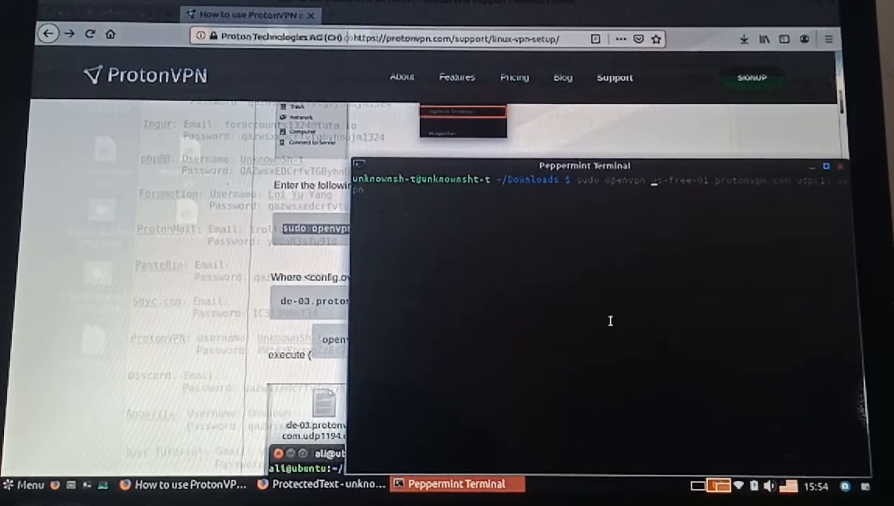
{"action": "key", "text": "Return"}
{"action": "type", "text": "sudo openvpn us-free-01.protonvpn.com.udp.ovpn"}
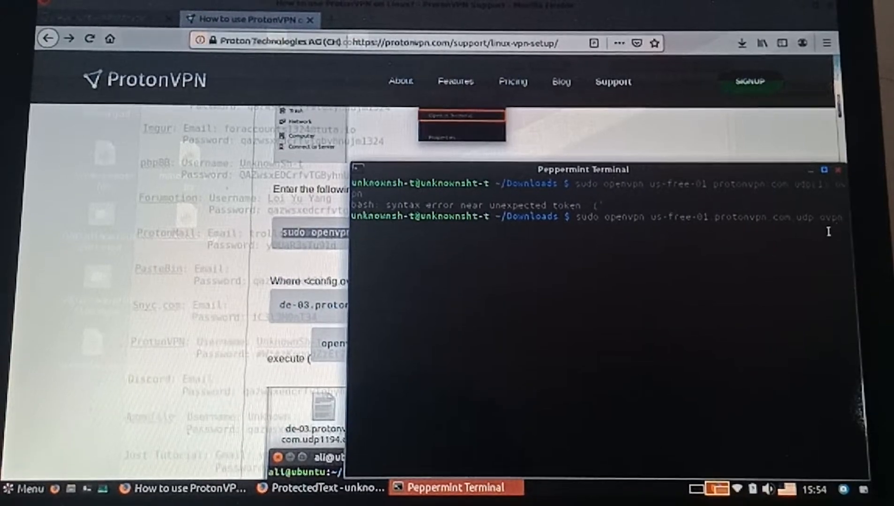
Run 'sudo openvpn us-free-01.protonvpn.com.udp.ovpn' and submit the administrator password.
{"action": "key", "text": "Return"}
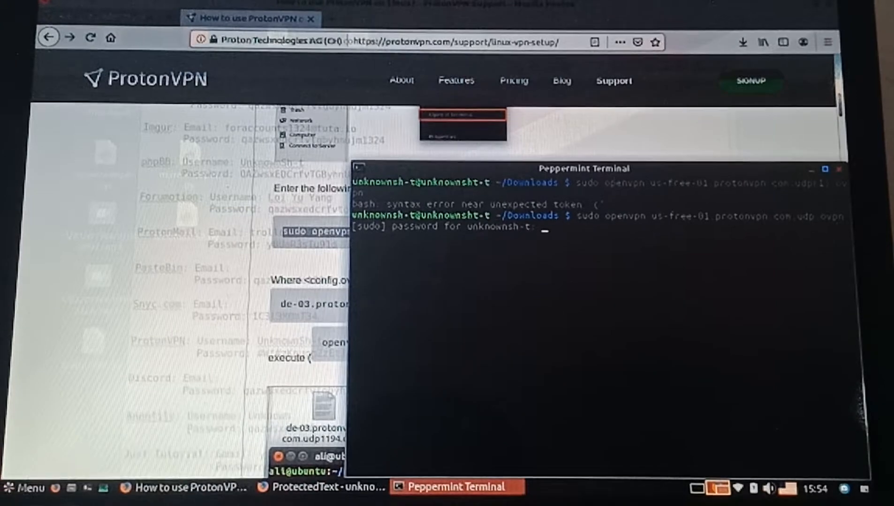
{"action": "key", "text": "Return"}
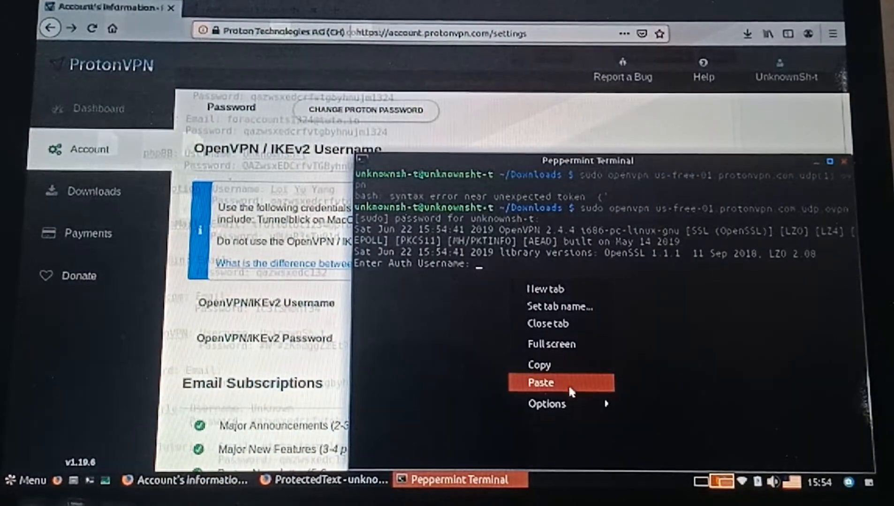
Paste the OpenVPN username and password at the Auth Username and Auth Password prompts.
{"action": "left_click", "coordinate": [539, 382]}
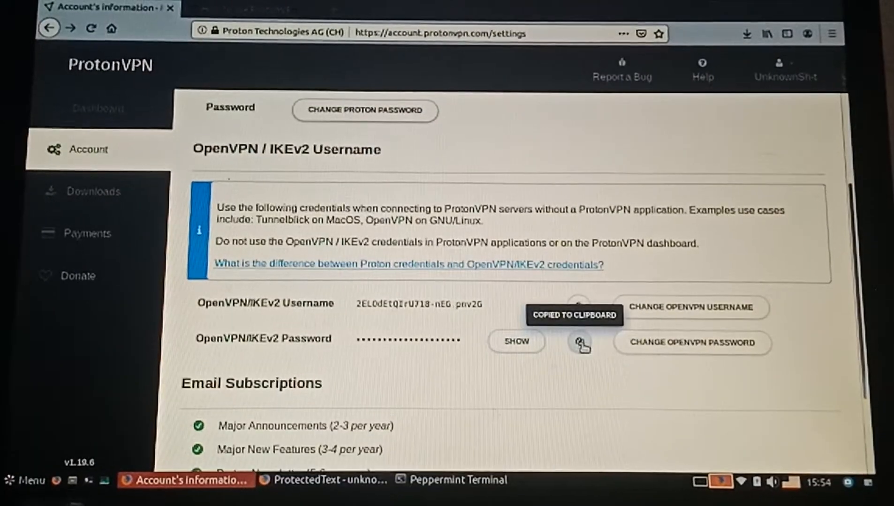
{"action": "right_click", "coordinate": [570, 274]}
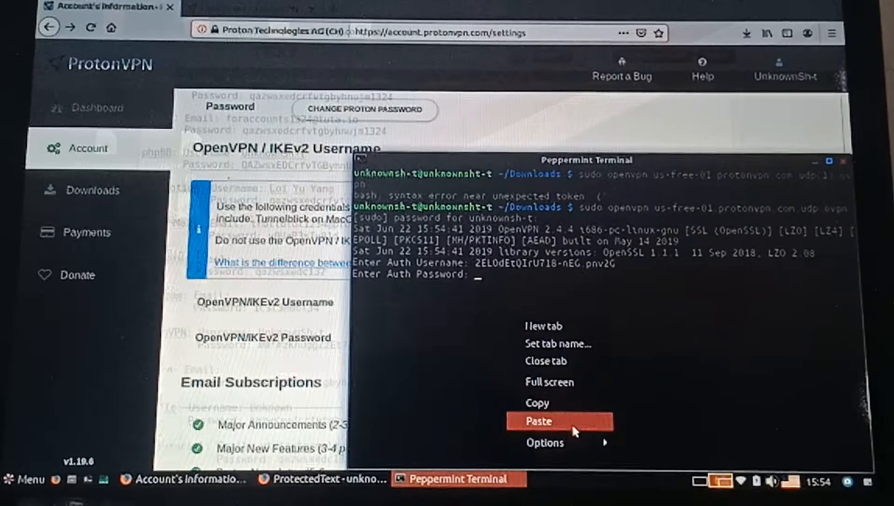
{"action": "left_click", "coordinate": [537, 422]}
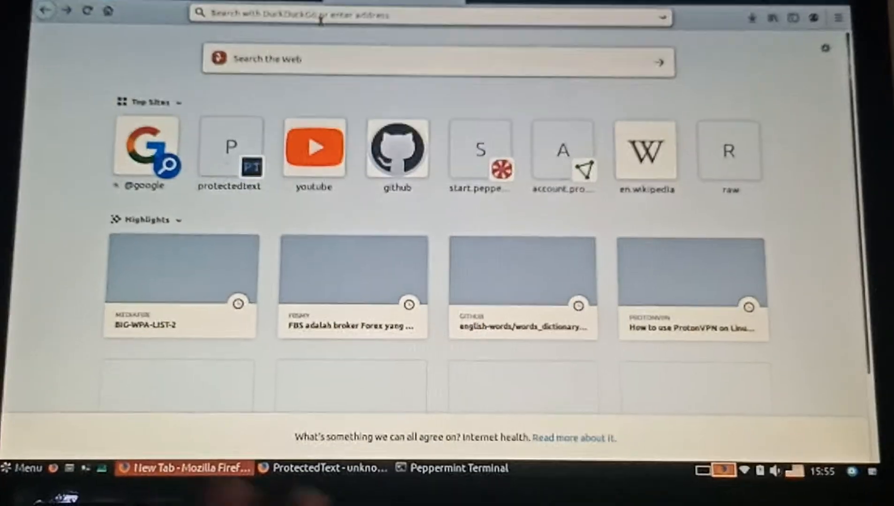
Load iplocation.net in the new tab.
{"action": "type", "text": "ipl"}
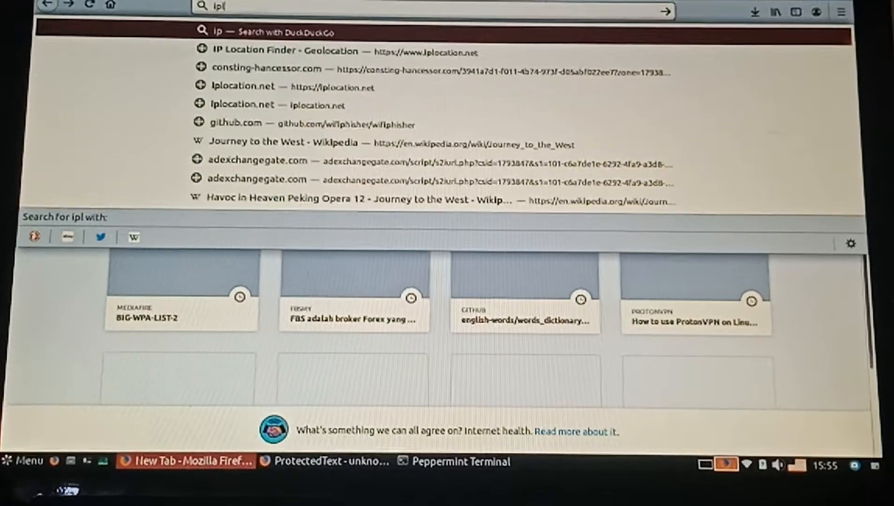
{"action": "type", "text": "ocat"}
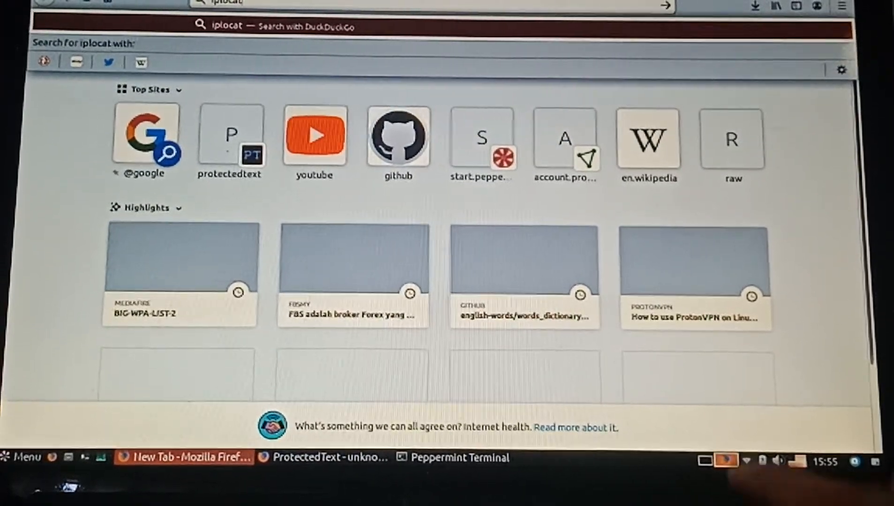
{"action": "type", "text": "ion.net"}
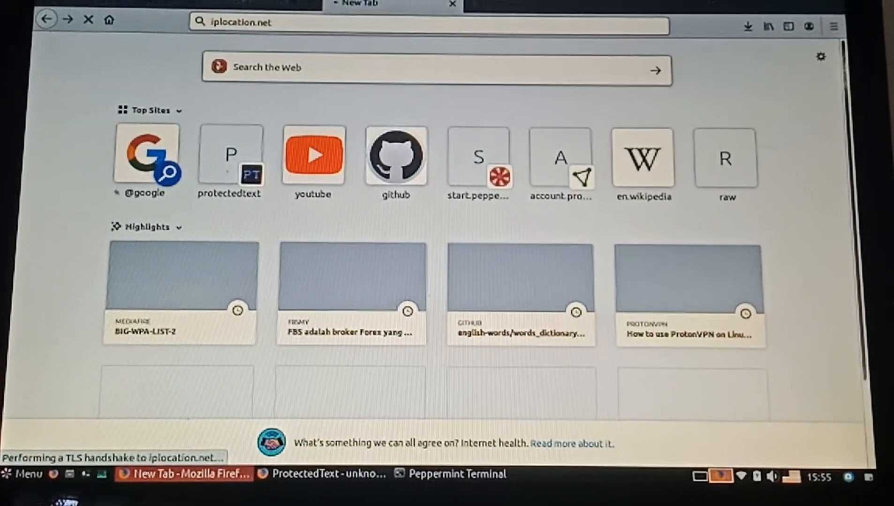
{"action": "key", "text": "Return"}
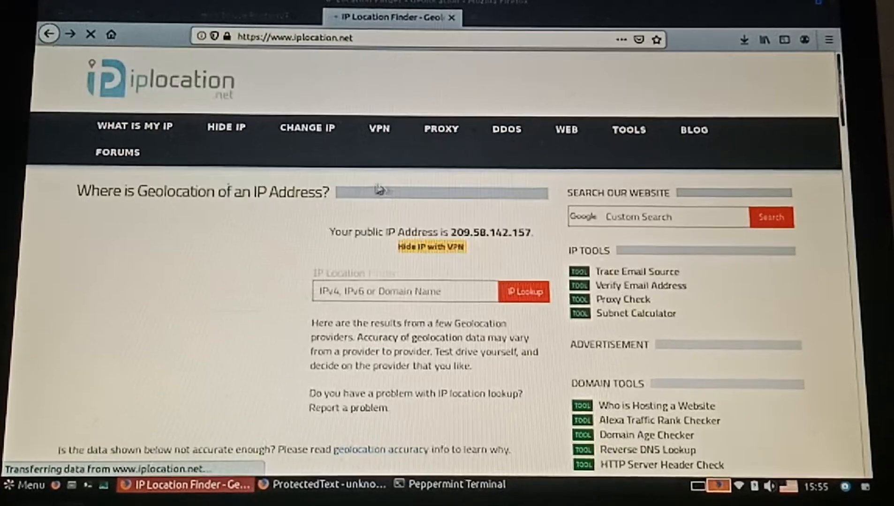
Scroll through the IP2Location, ipinfo.io and DB-IP tables placing 209.58.142.157 in California.
{"action": "scroll", "scroll_direction": "down", "scroll_amount": 3}
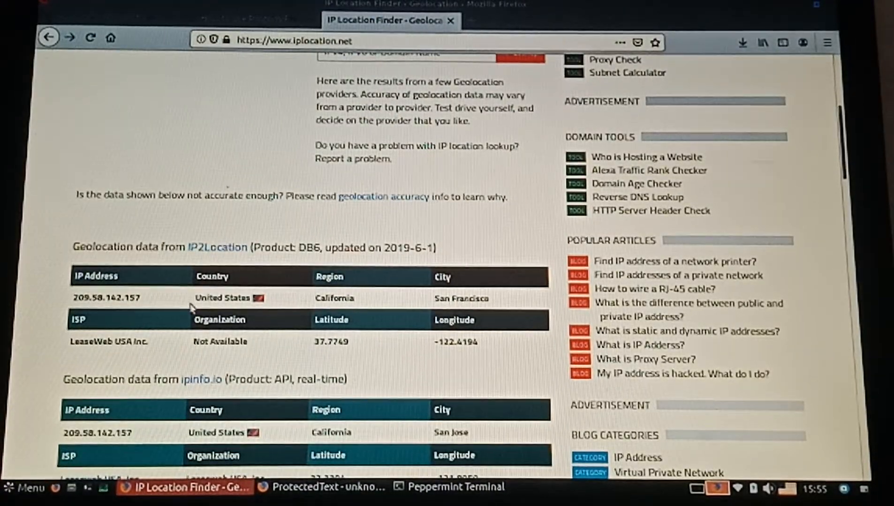
{"action": "scroll", "scroll_direction": "down", "scroll_amount": 3}
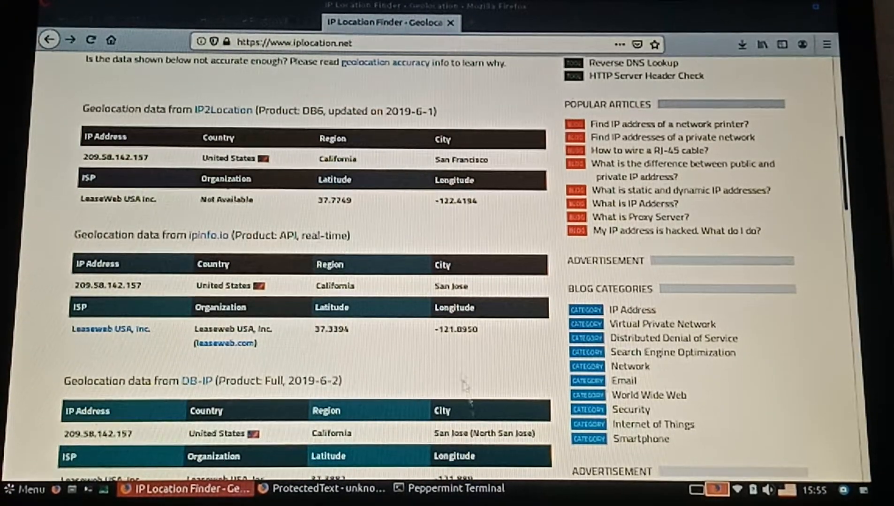
{"action": "mouse_move", "coordinate": [453, 389]}
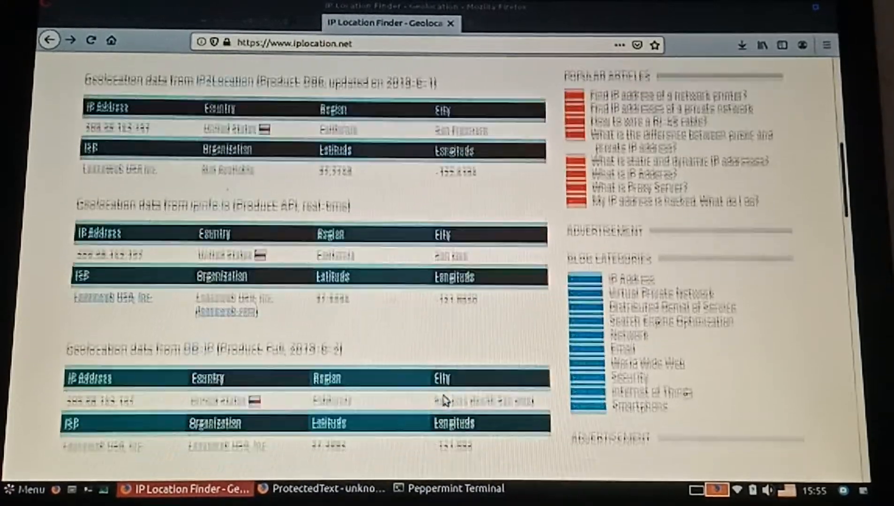
{"action": "scroll", "scroll_direction": "down", "scroll_amount": 3}
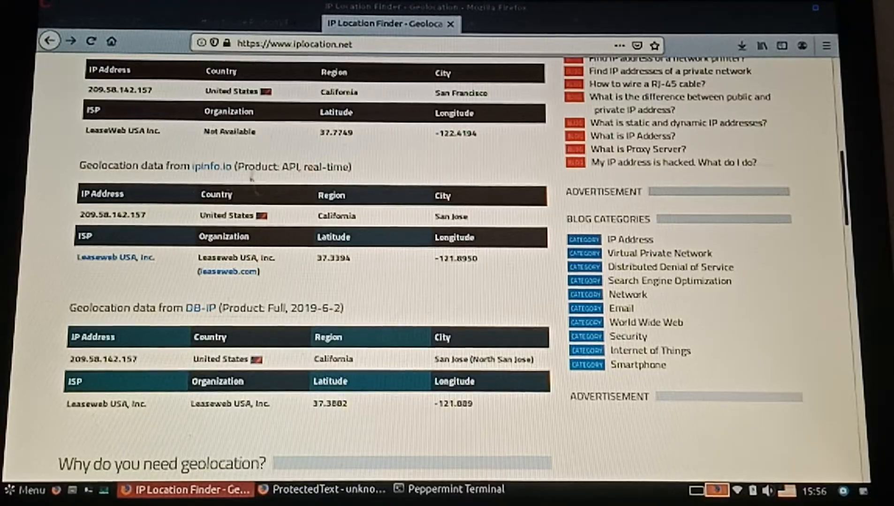
{"action": "scroll", "scroll_direction": "down", "scroll_amount": 3}
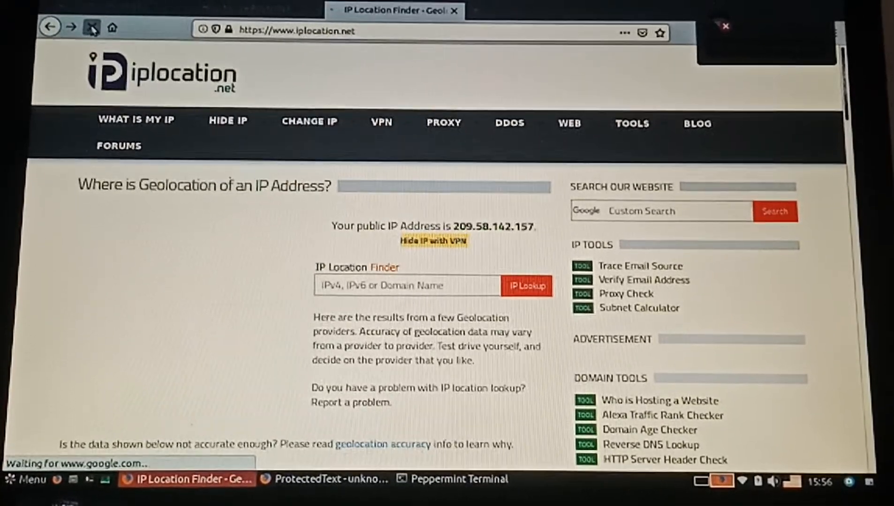
{"action": "left_click", "coordinate": [92, 27]}
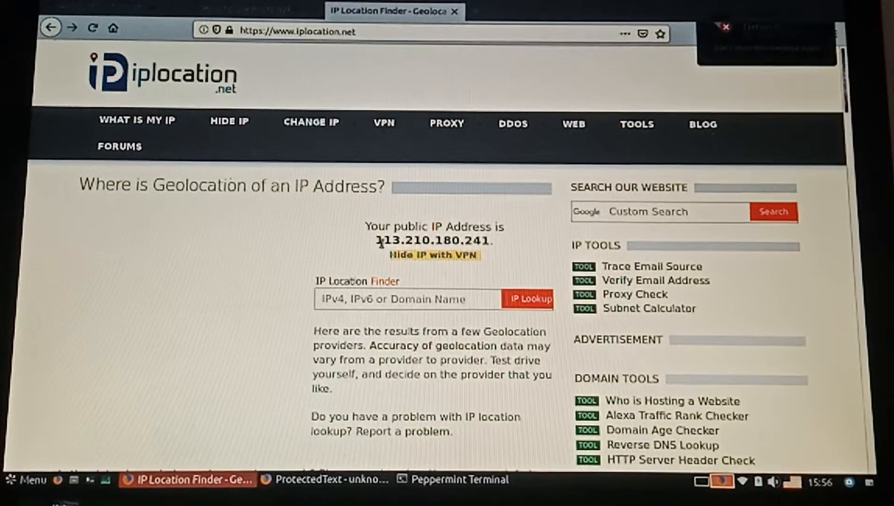
{"action": "double_click", "coordinate": [433, 240]}
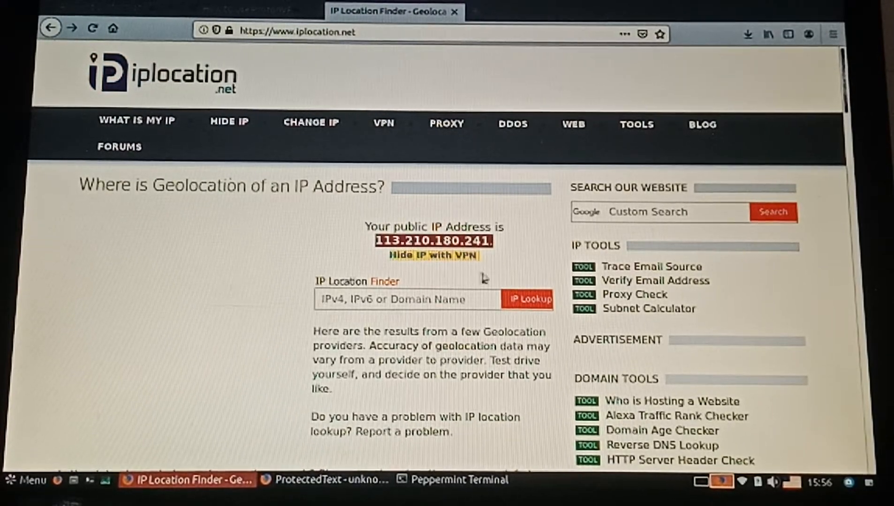